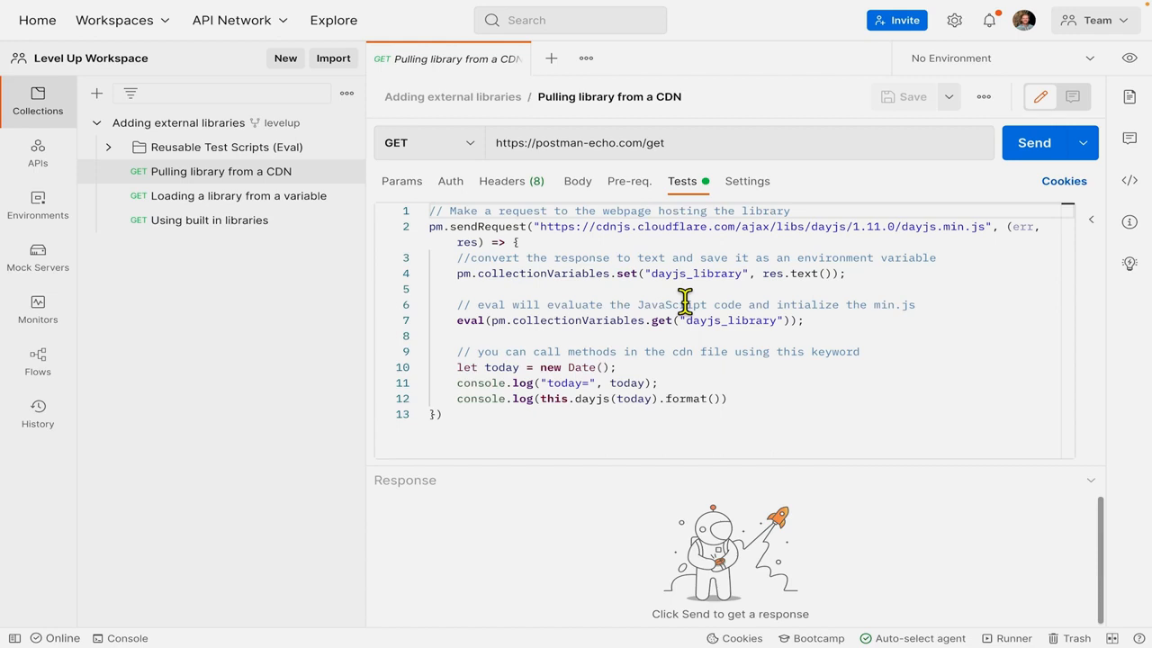
Send the CDN request, check the dayjs-formatted dates in the console, then close it.
left_click(790, 211)
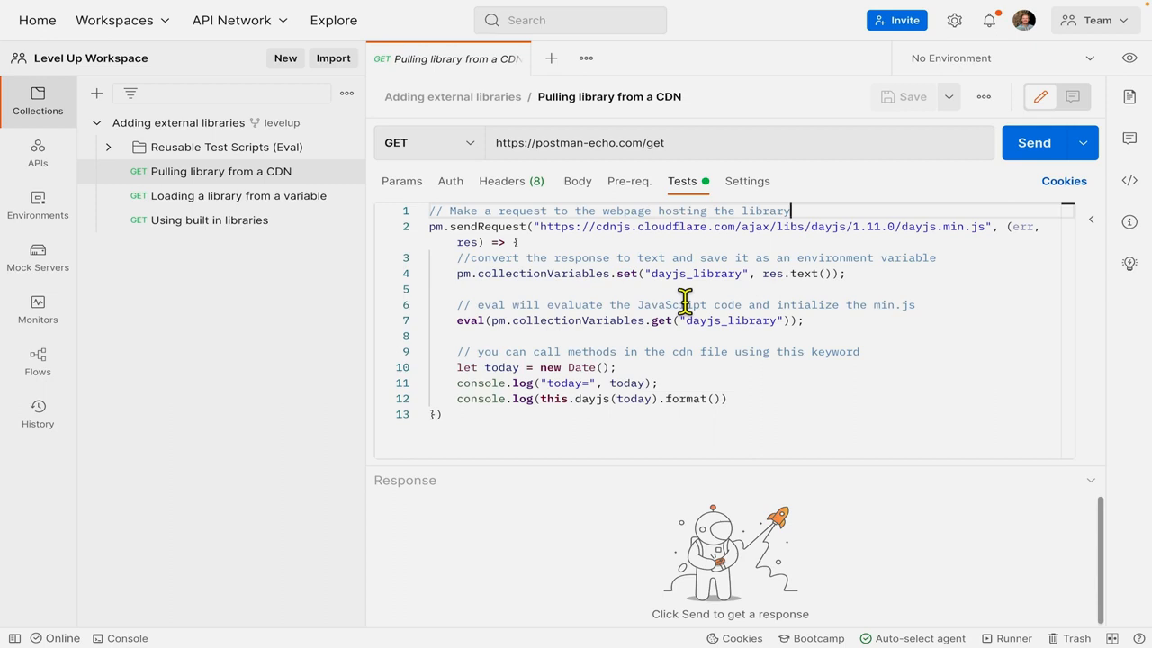
mouse_move(783, 236)
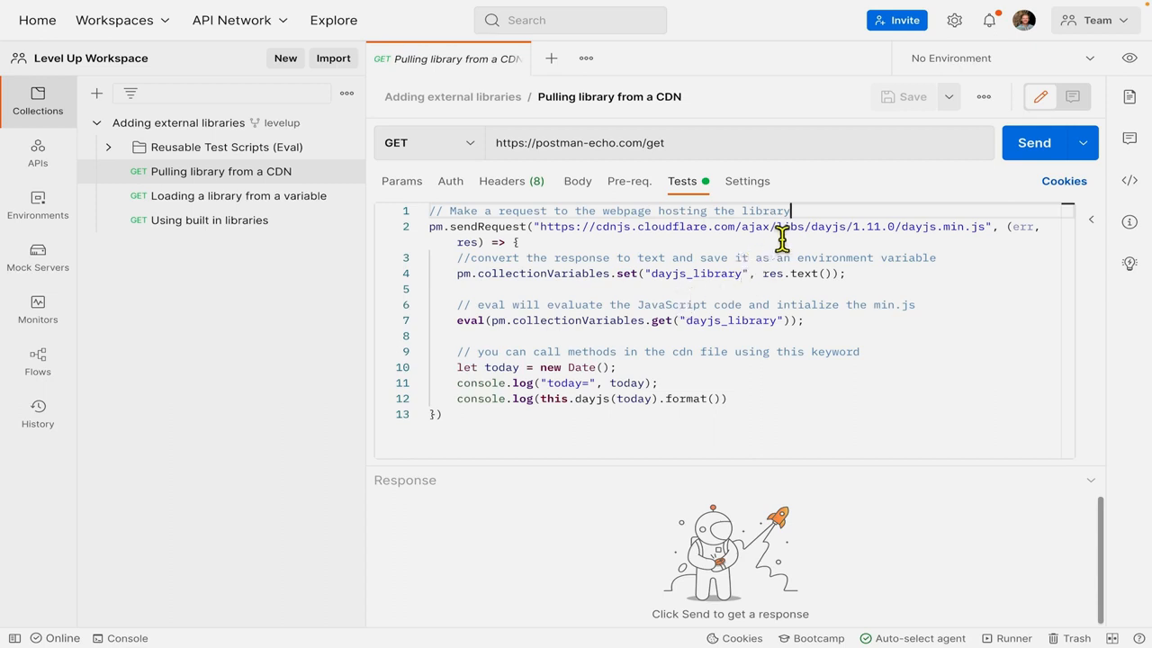
mouse_move(546, 249)
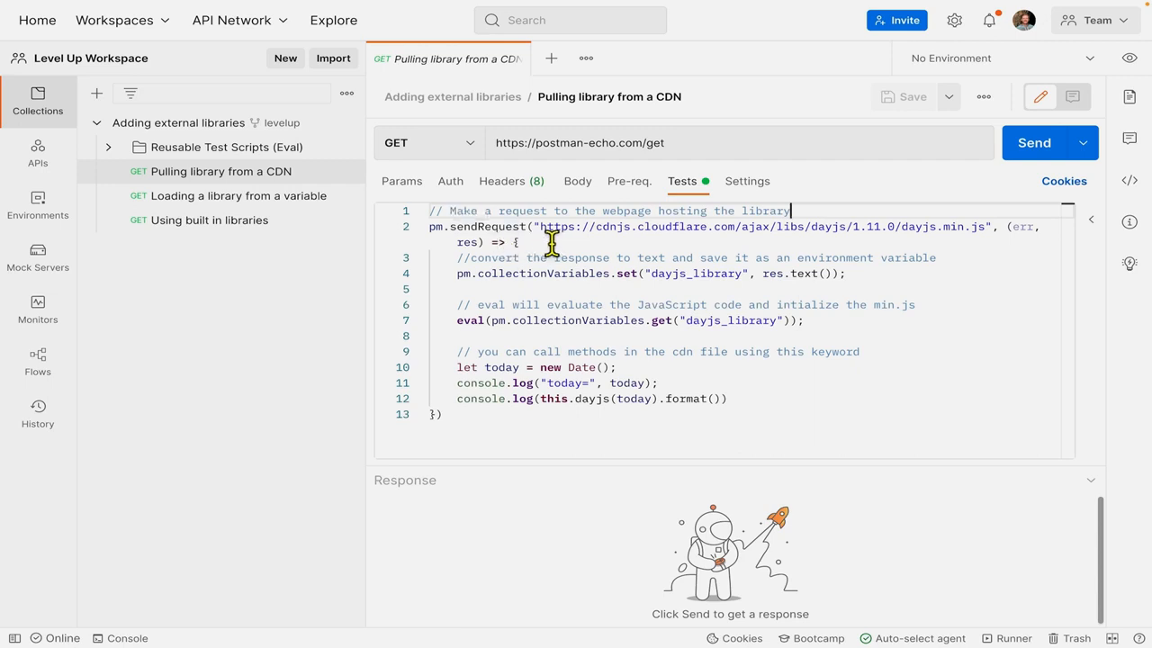
mouse_move(481, 251)
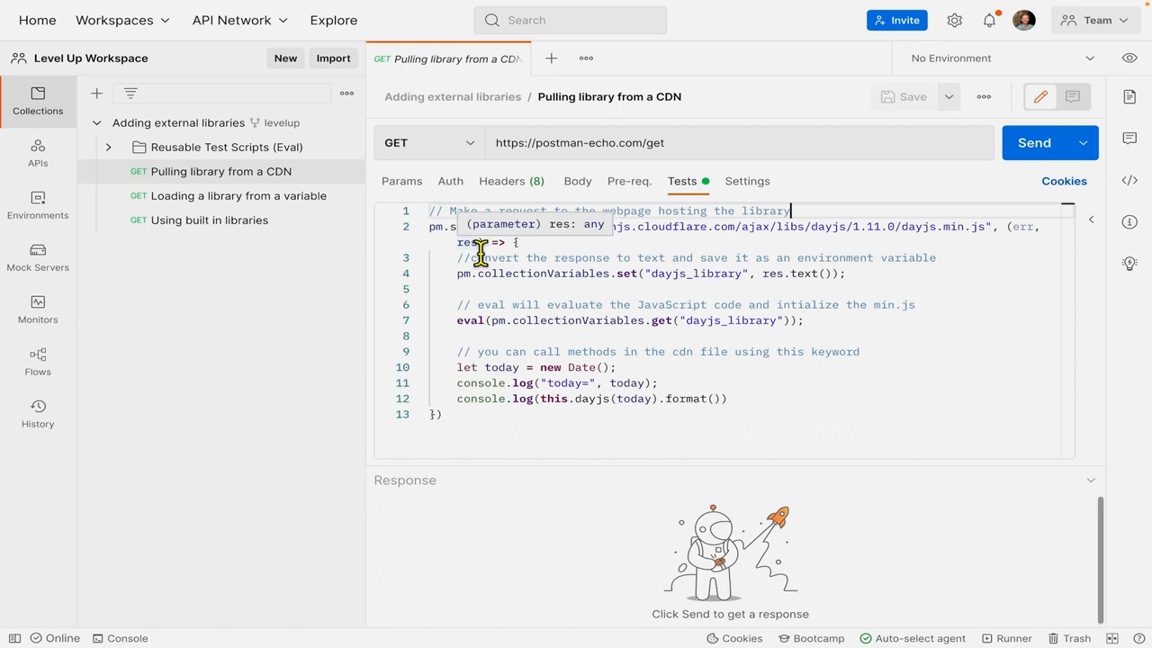
mouse_move(607, 304)
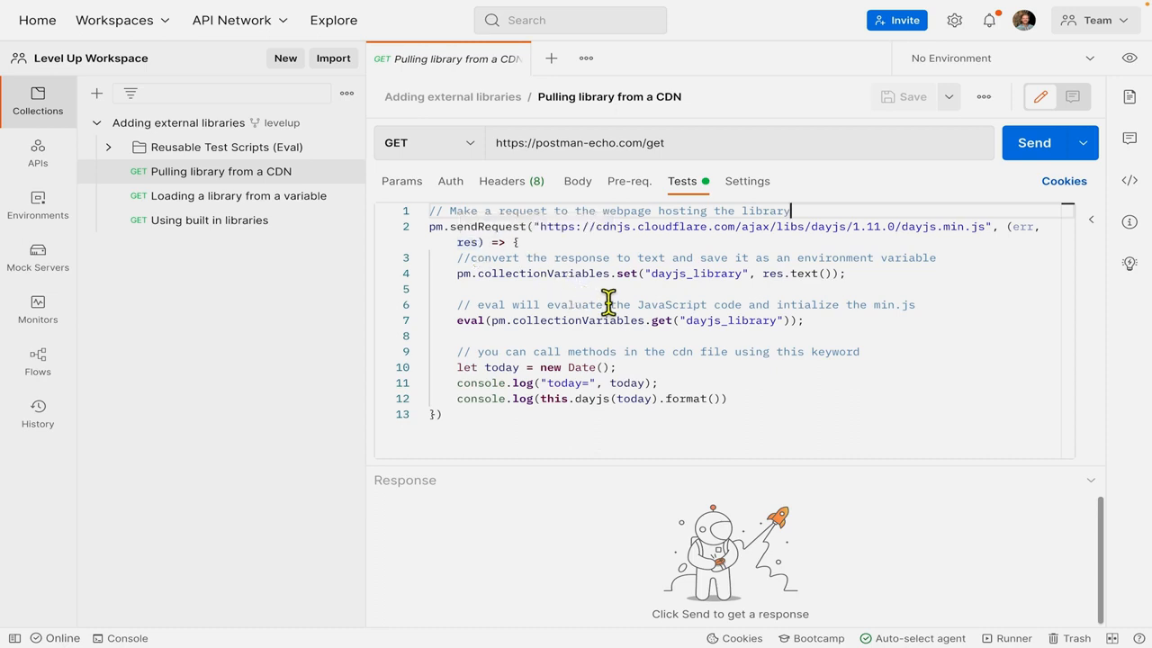
mouse_move(715, 288)
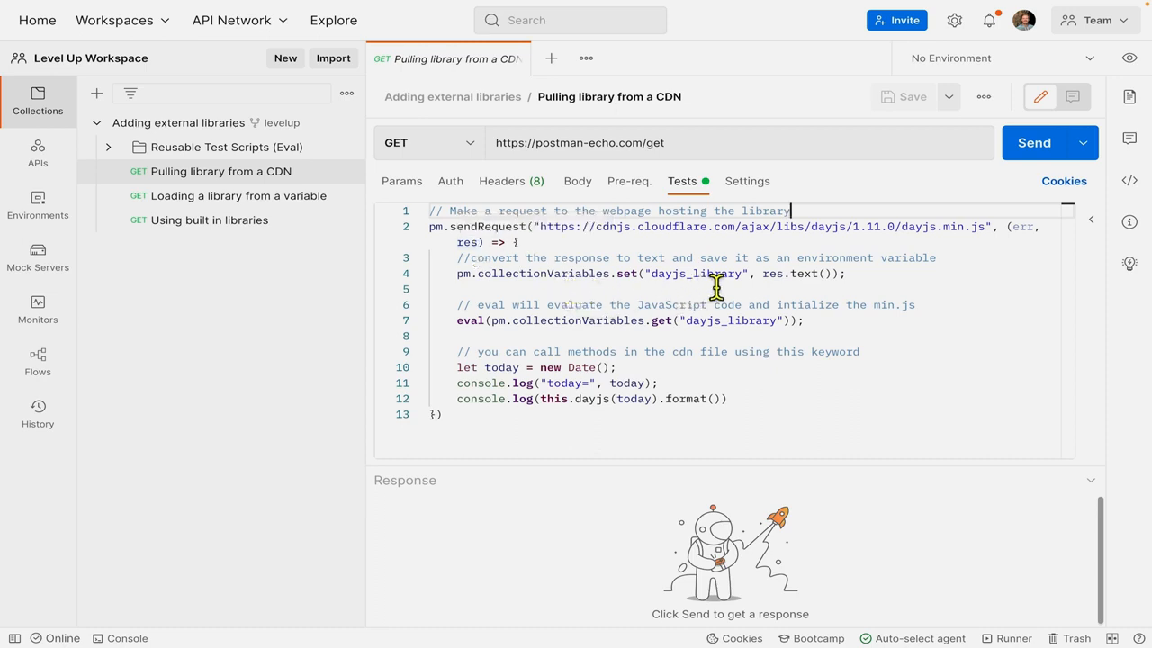
mouse_move(779, 290)
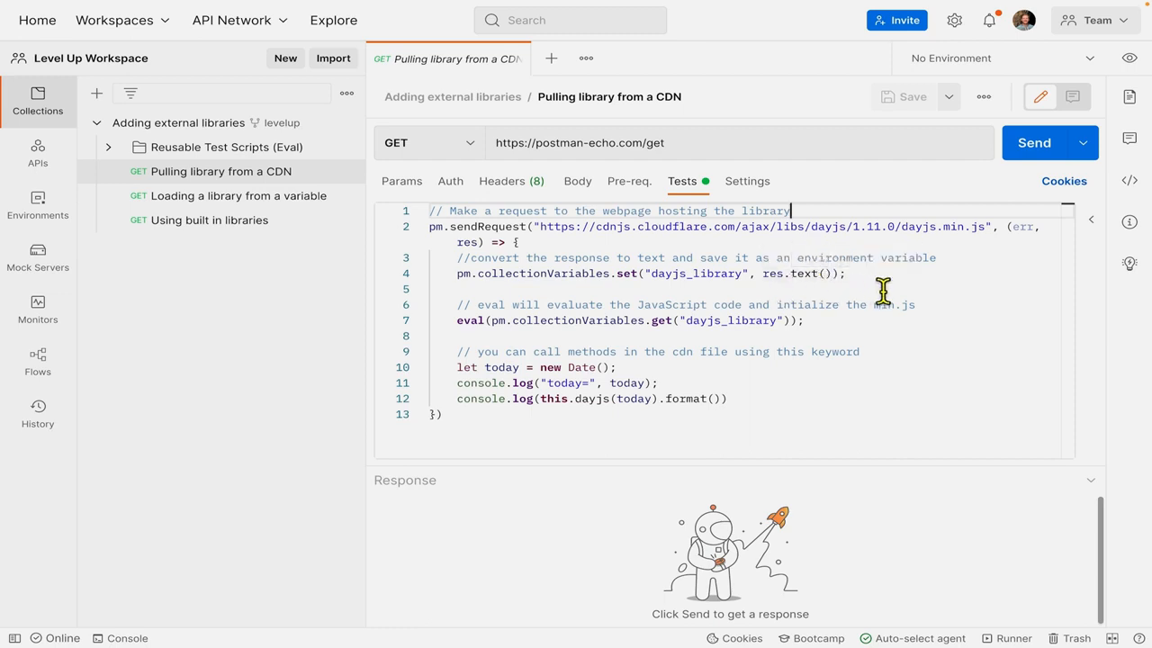
mouse_move(563, 357)
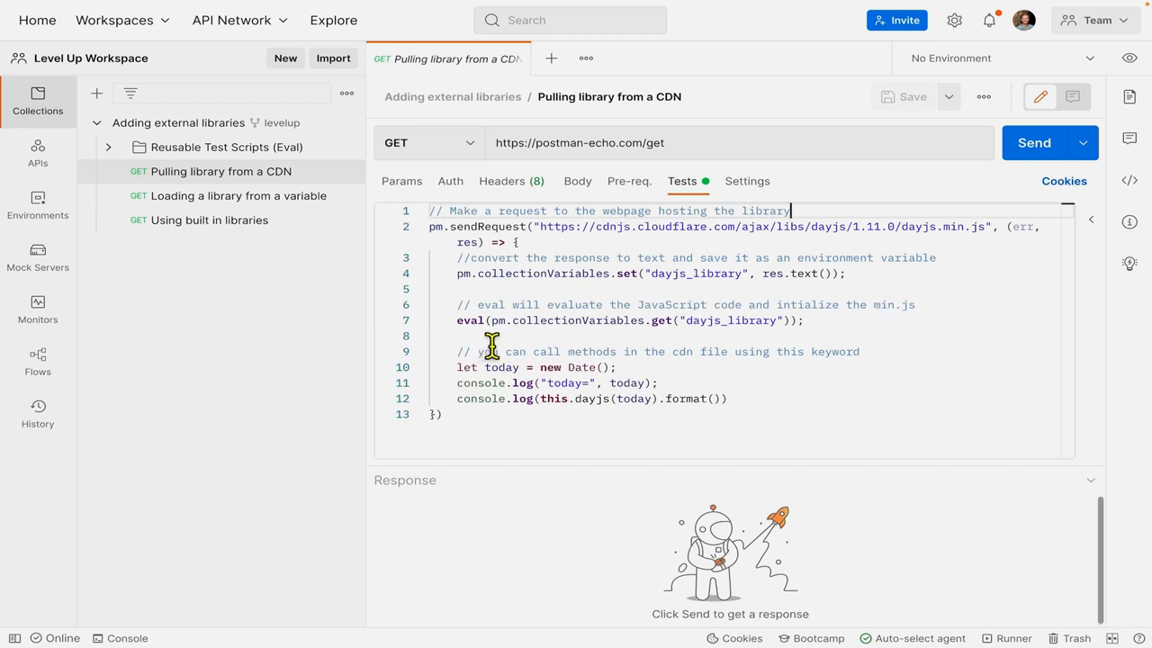
mouse_move(578, 351)
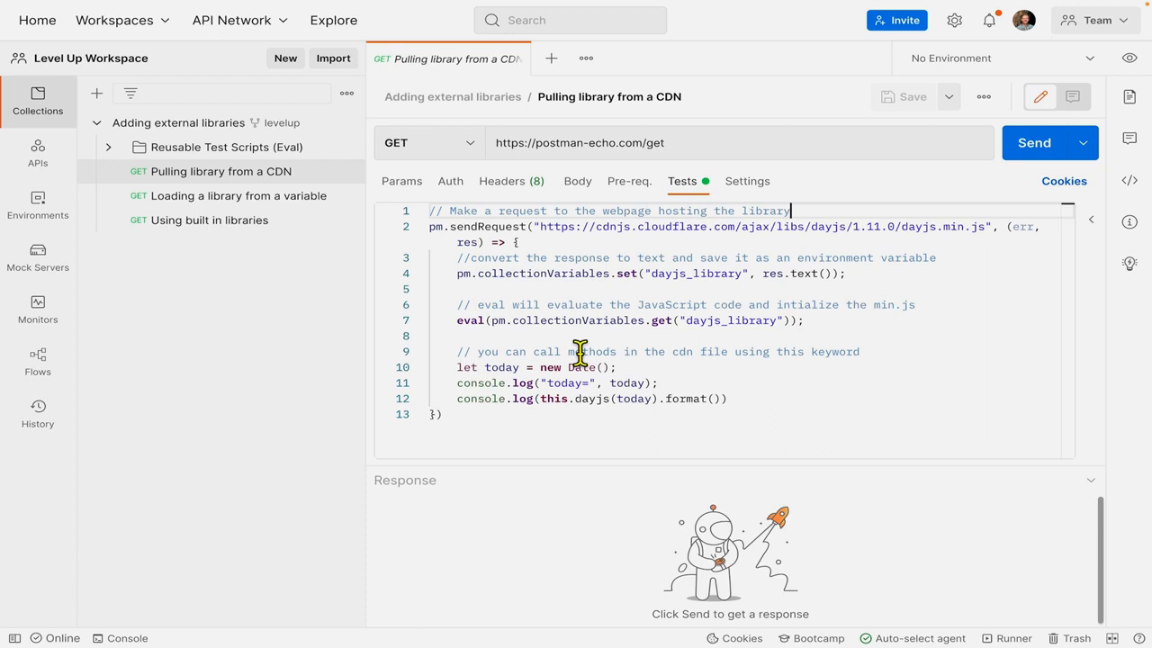
mouse_move(637, 352)
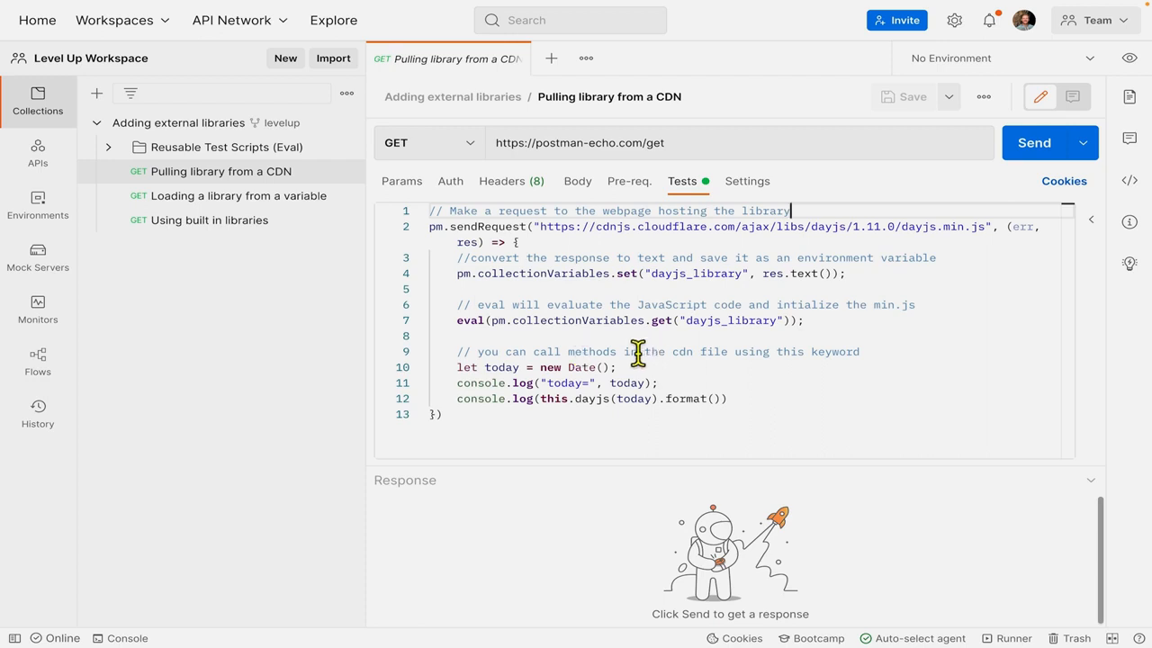
mouse_move(582, 340)
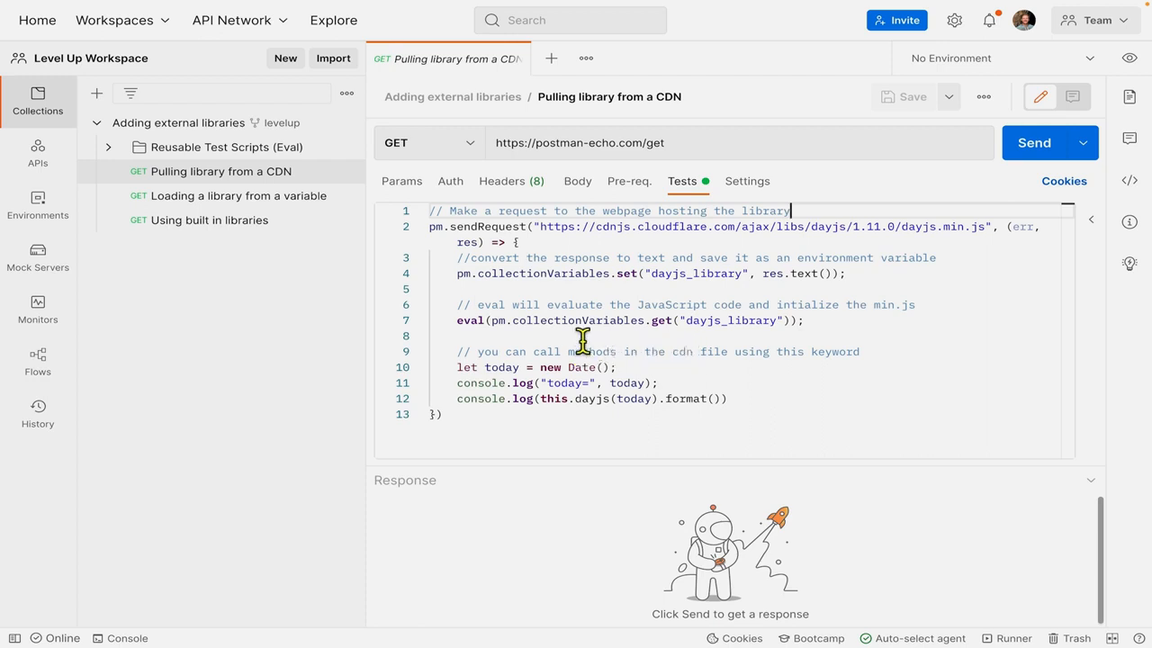
mouse_move(740, 320)
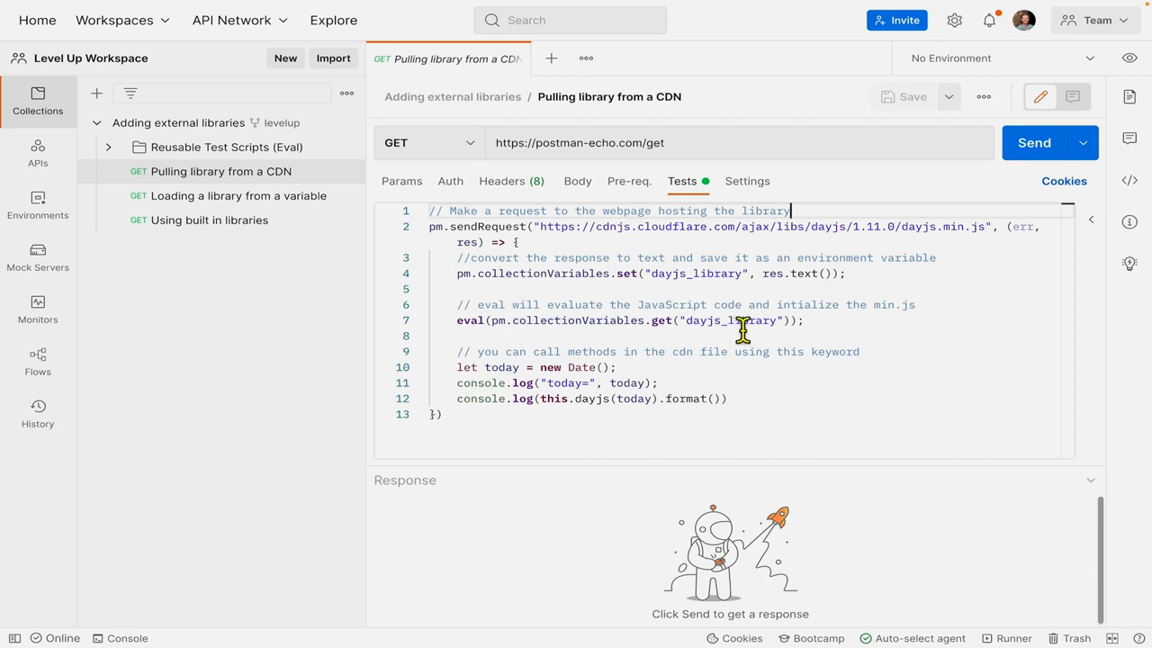
mouse_move(754, 330)
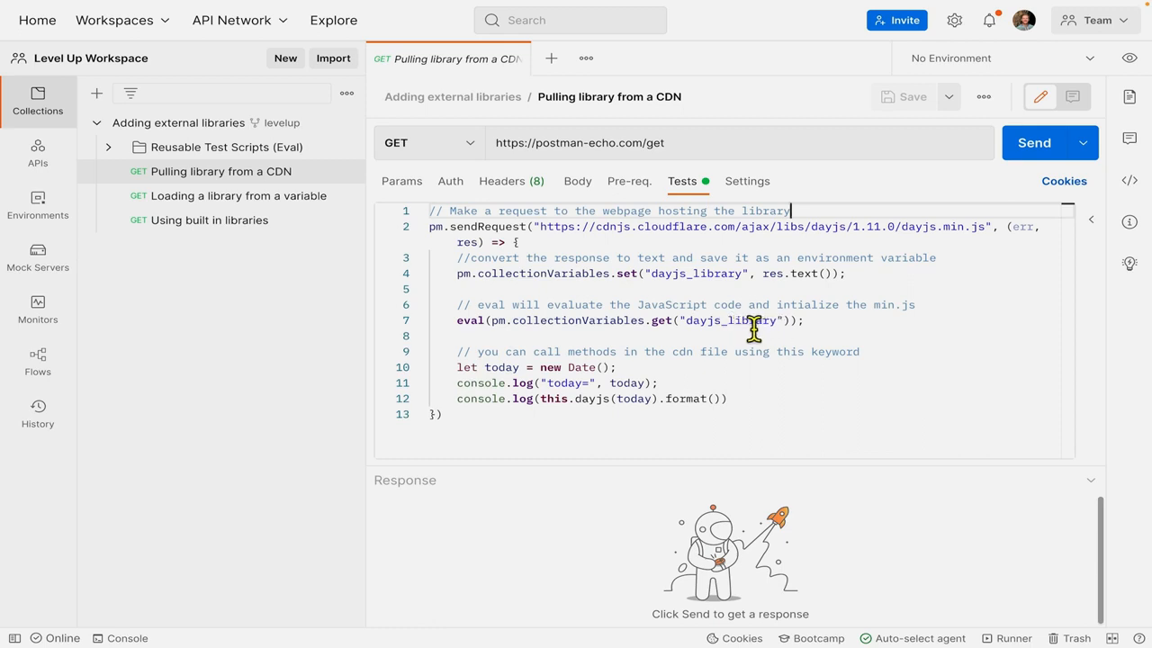
mouse_move(642, 367)
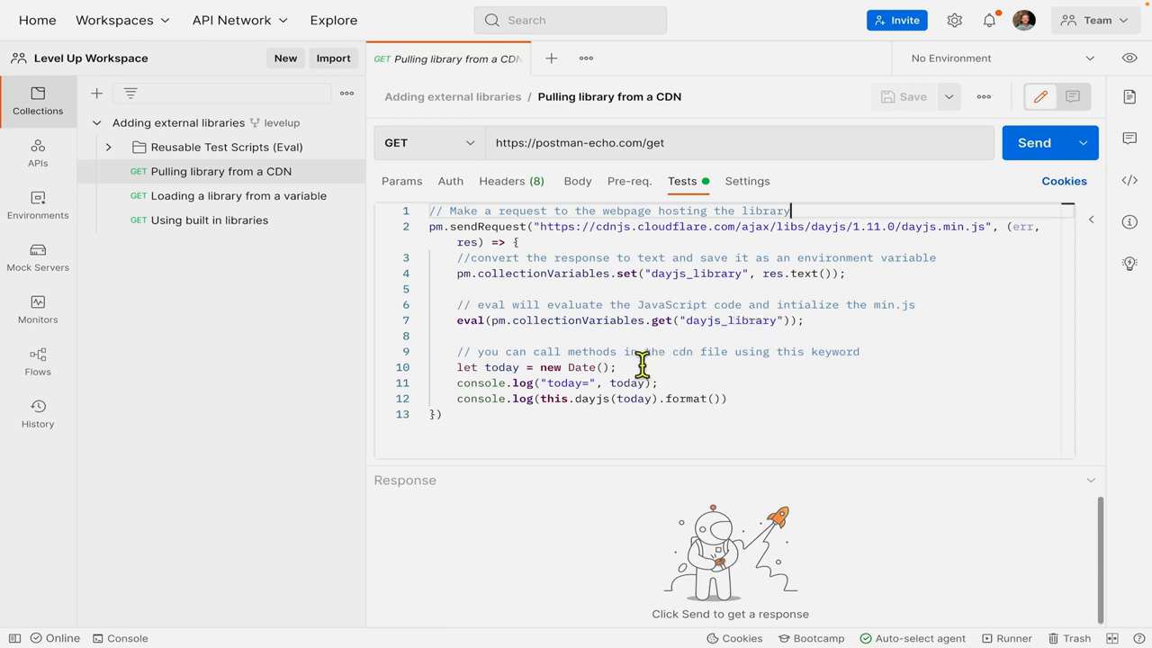
mouse_move(856, 362)
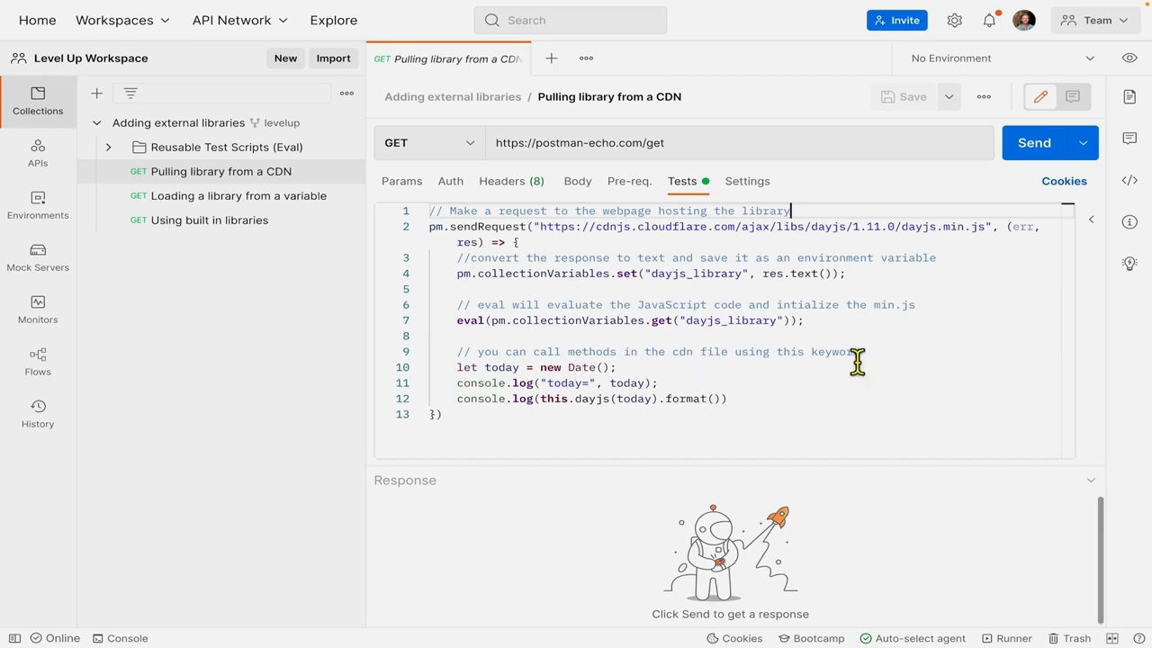
mouse_move(884, 361)
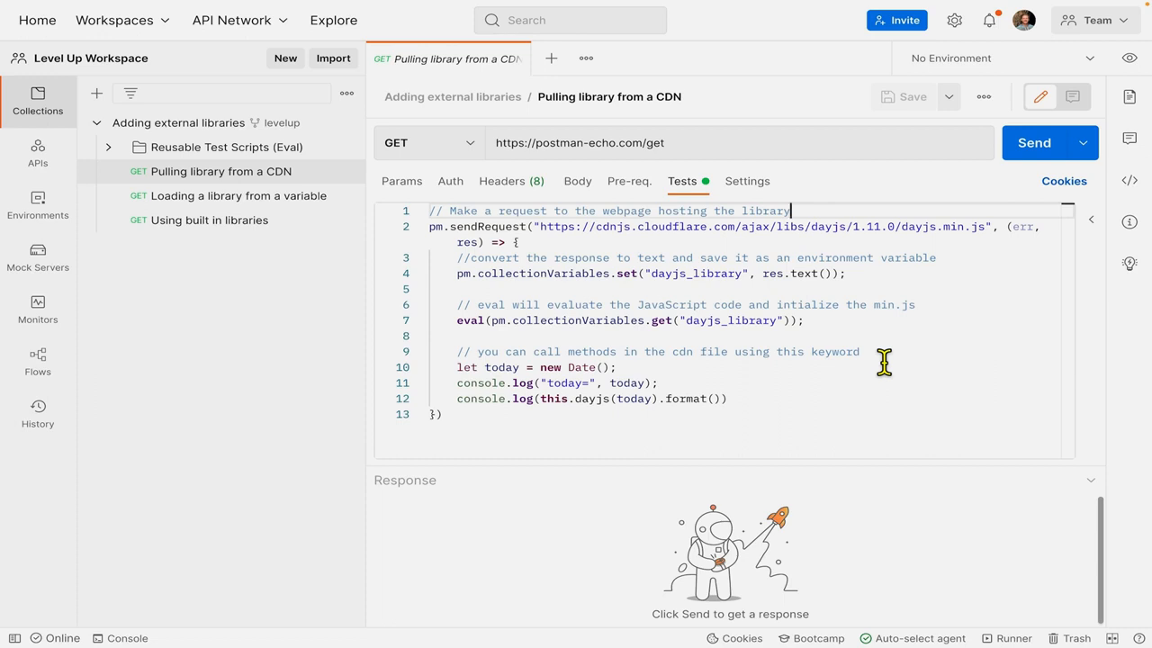
mouse_move(656, 387)
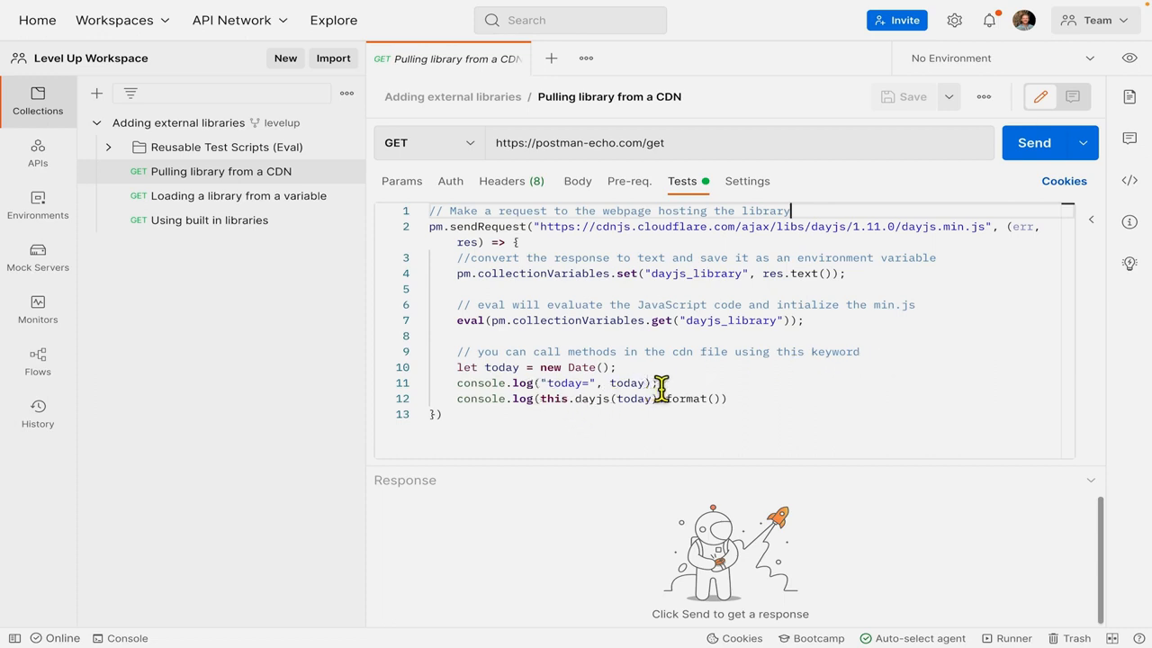
mouse_move(639, 382)
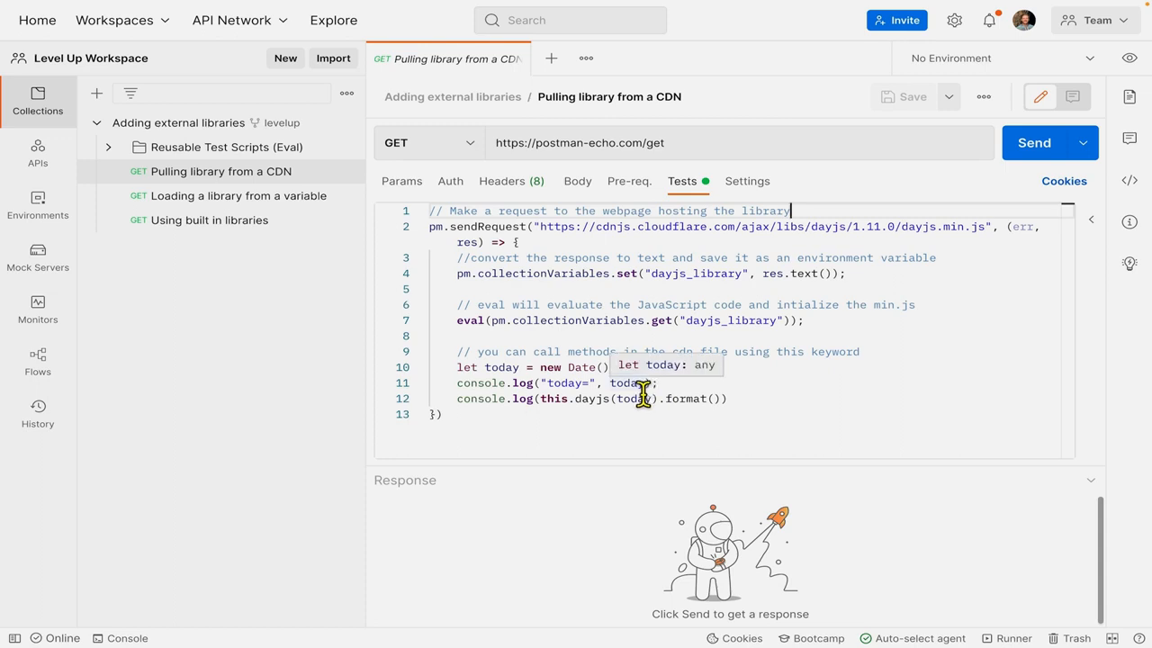
mouse_move(639, 396)
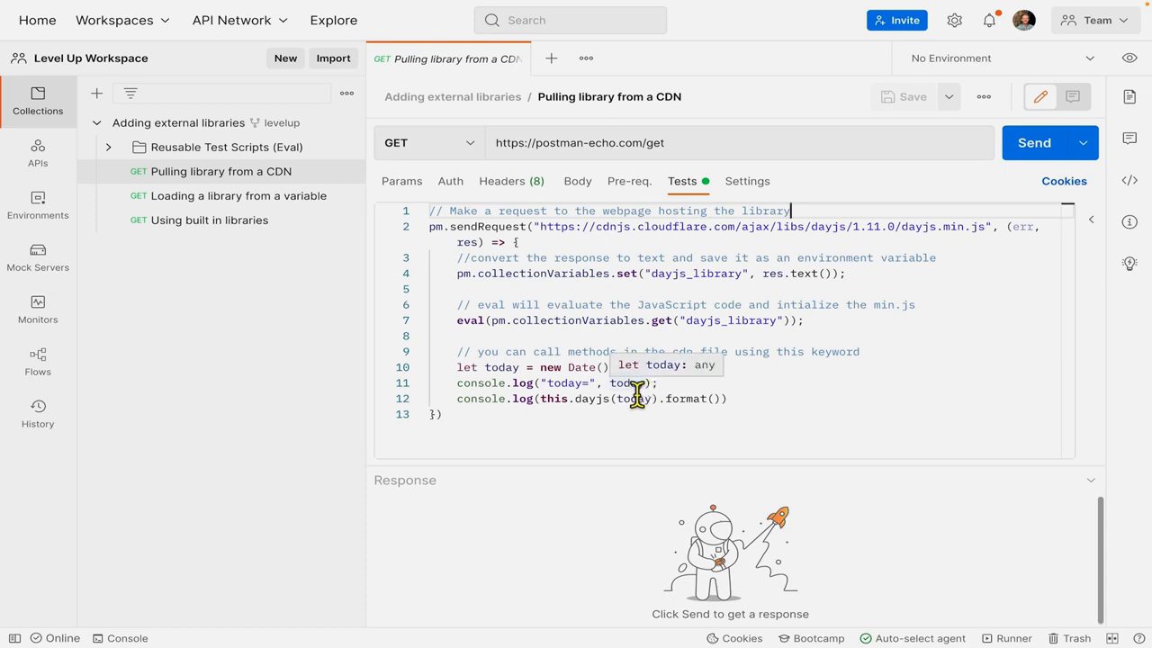
mouse_move(598, 401)
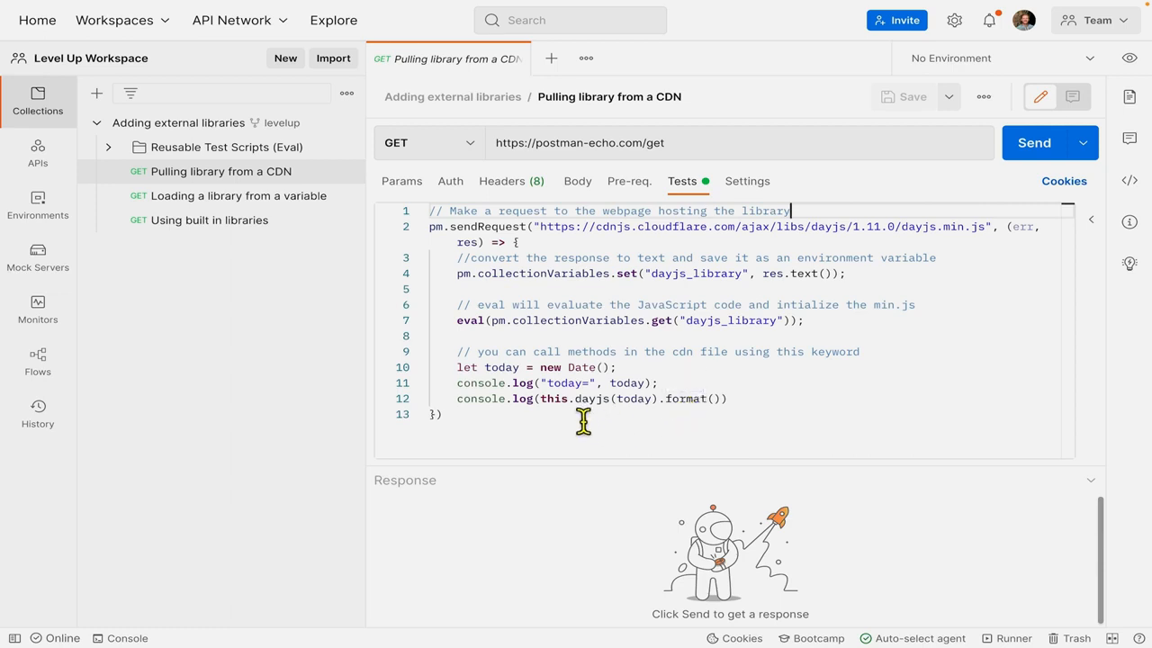
mouse_move(884, 219)
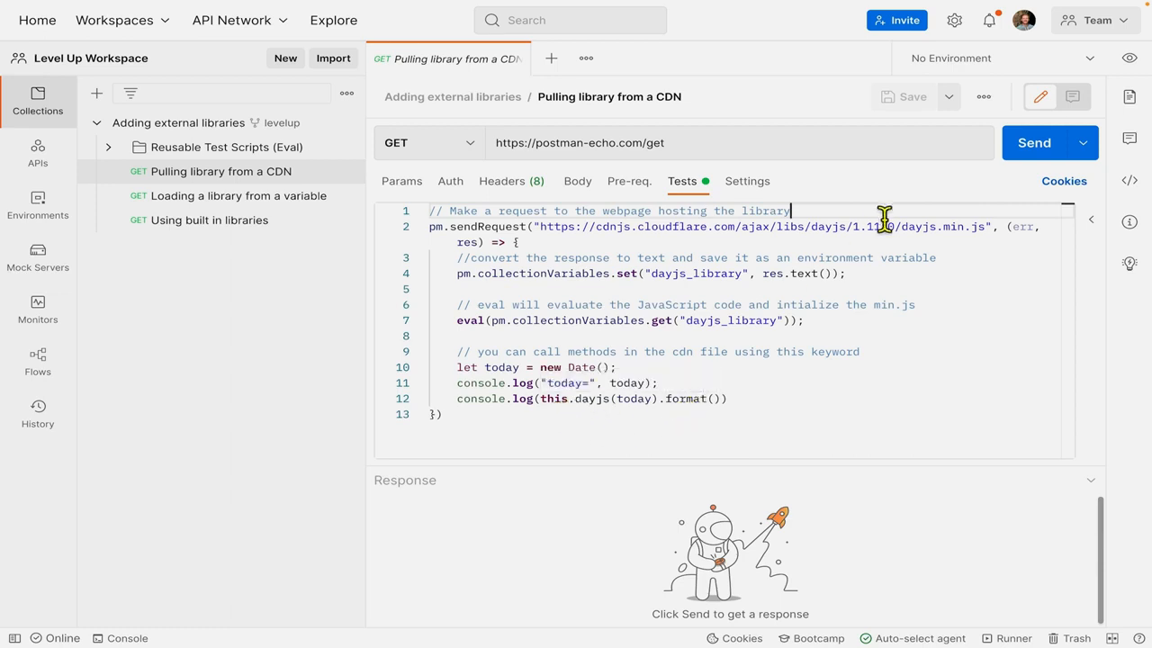
left_click(1034, 142)
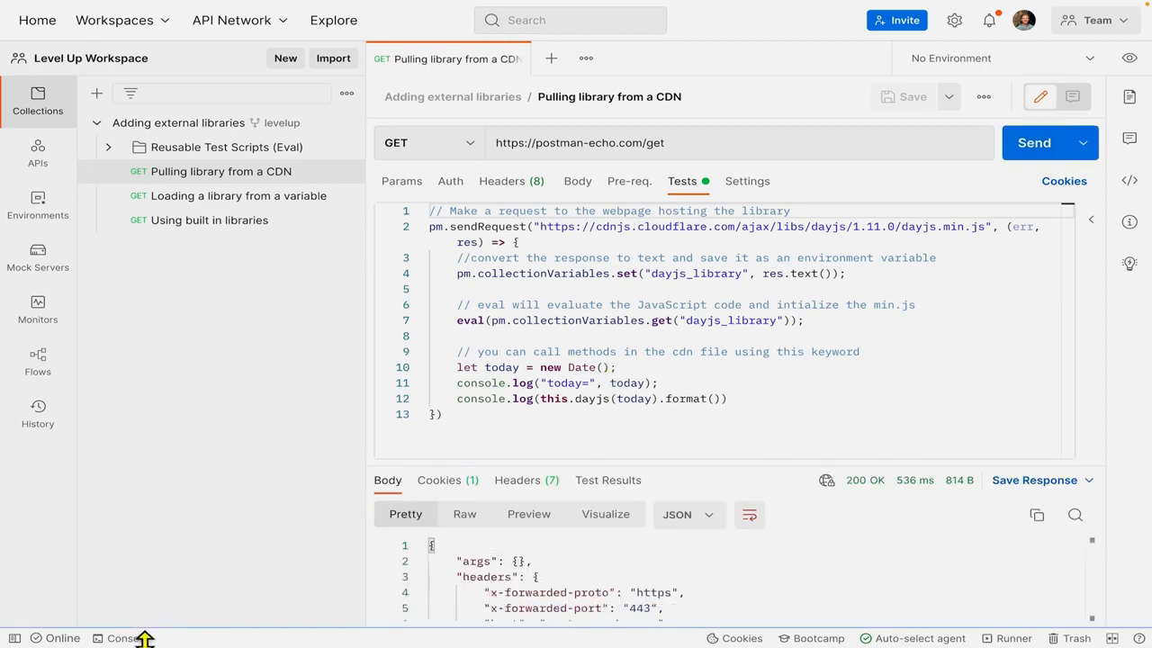
left_click(121, 637)
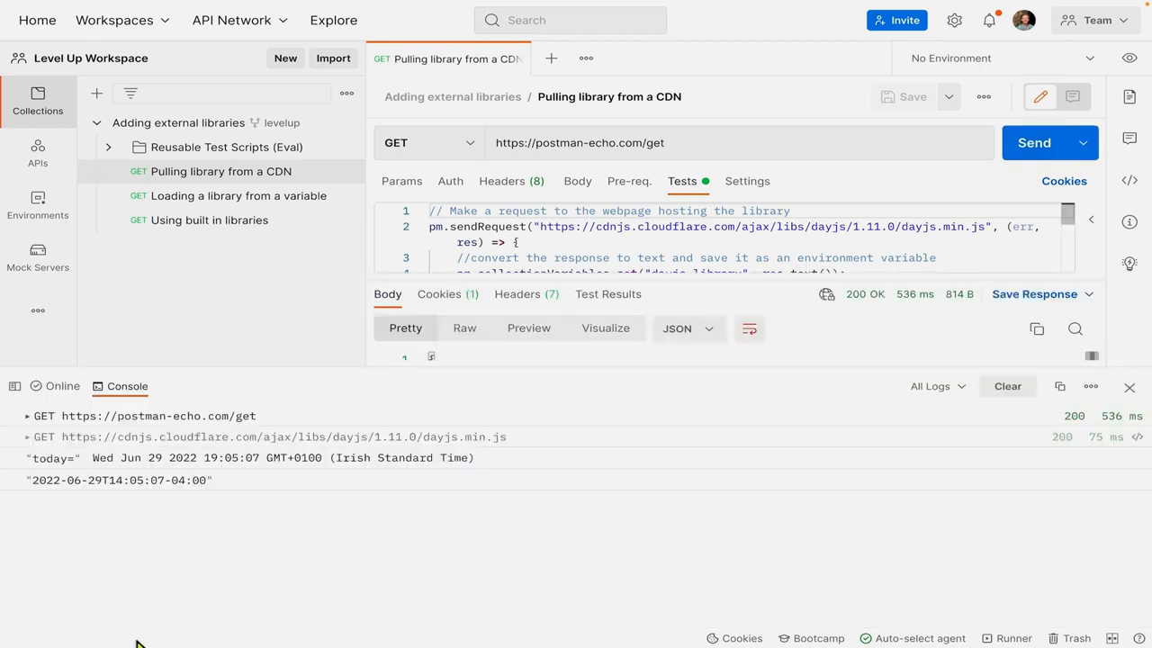
mouse_move(232, 472)
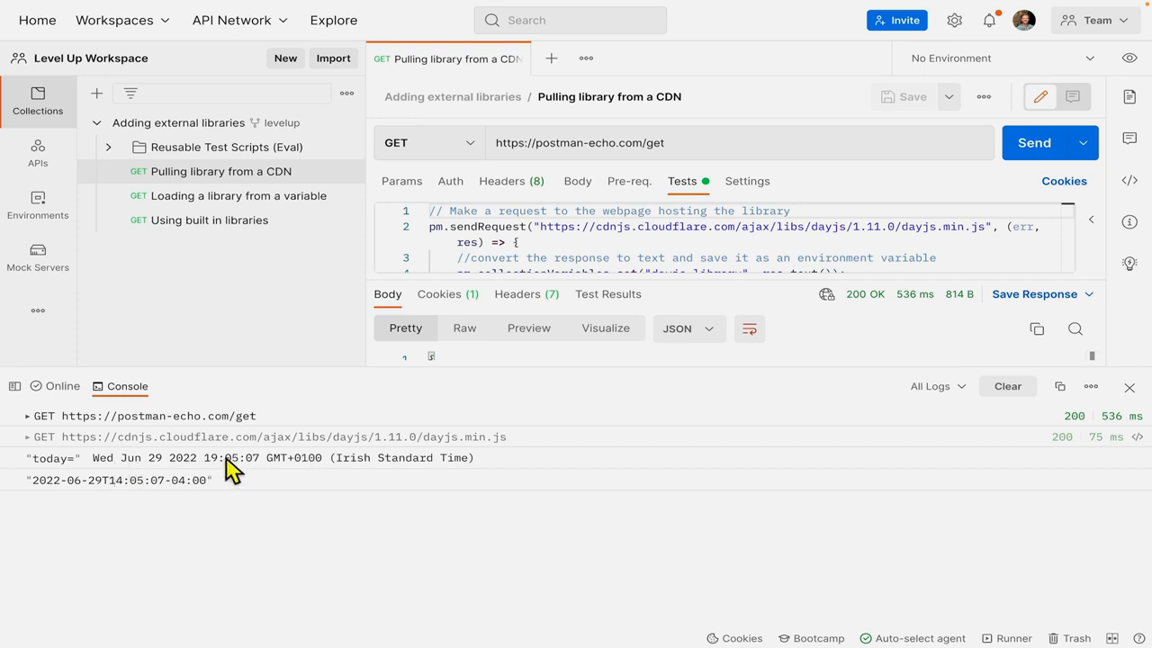
mouse_move(218, 490)
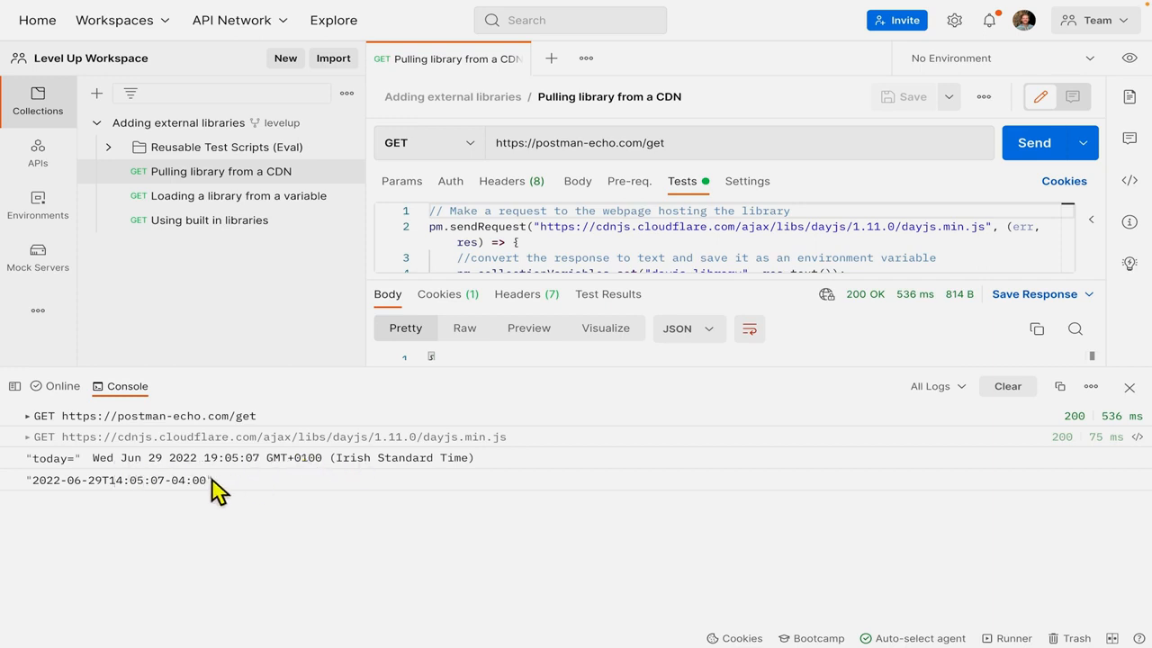
mouse_move(149, 497)
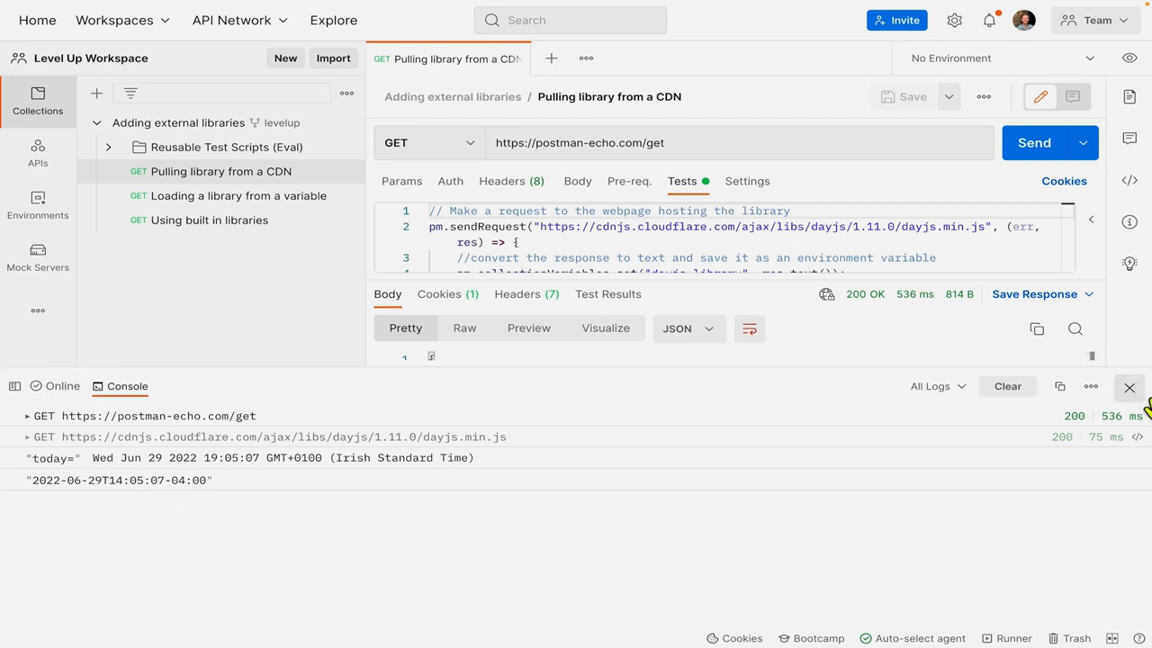
left_click(1129, 387)
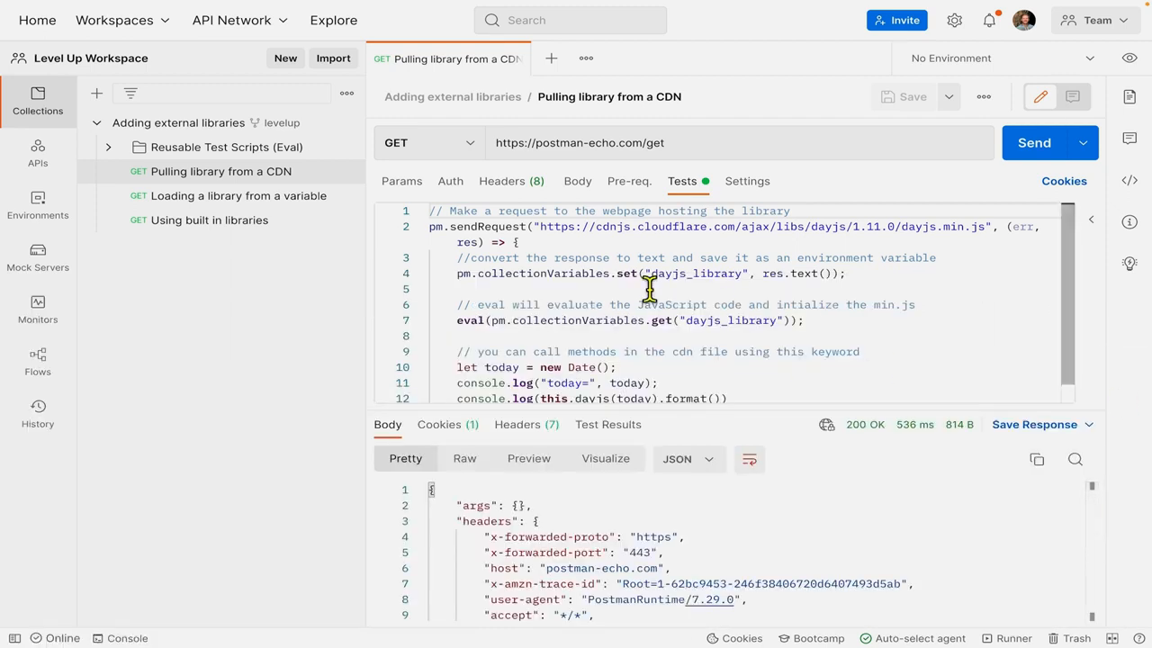
mouse_move(292, 332)
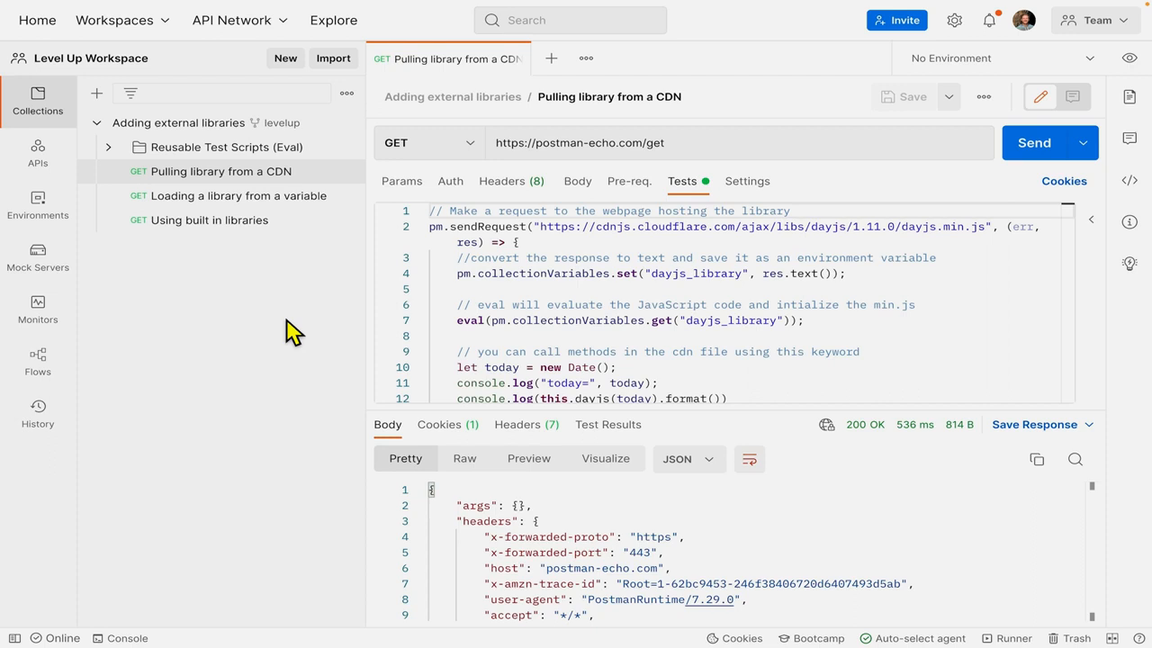
mouse_move(279, 270)
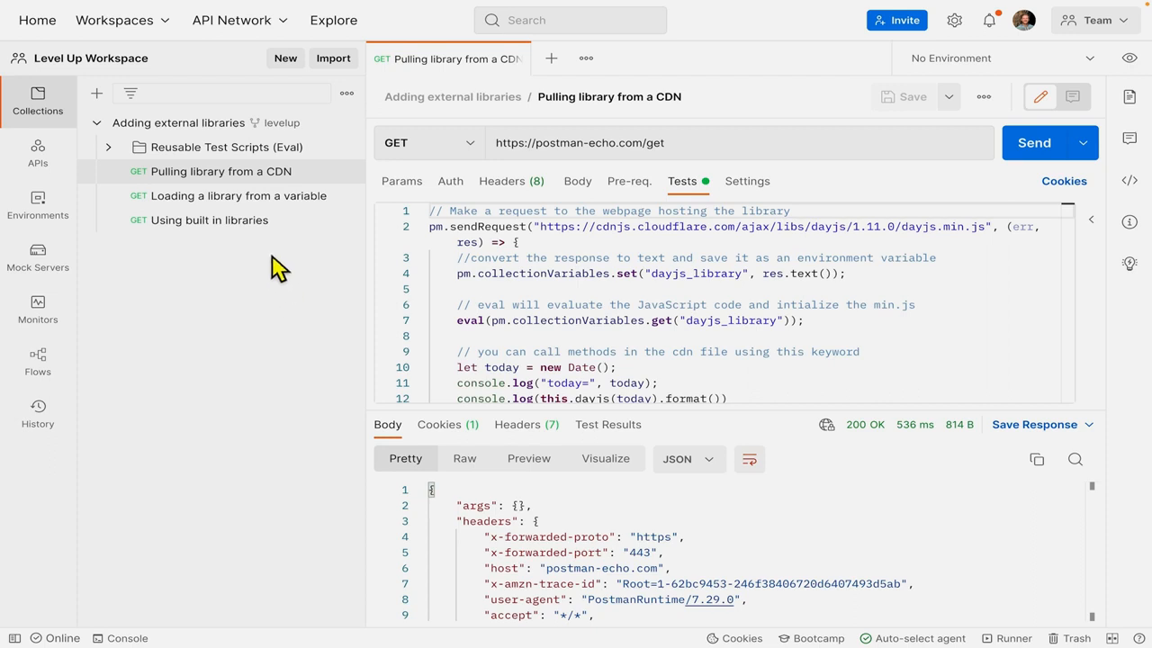
Open the 'Loading a library from a variable' request from the Collections sidebar.
left_click(239, 195)
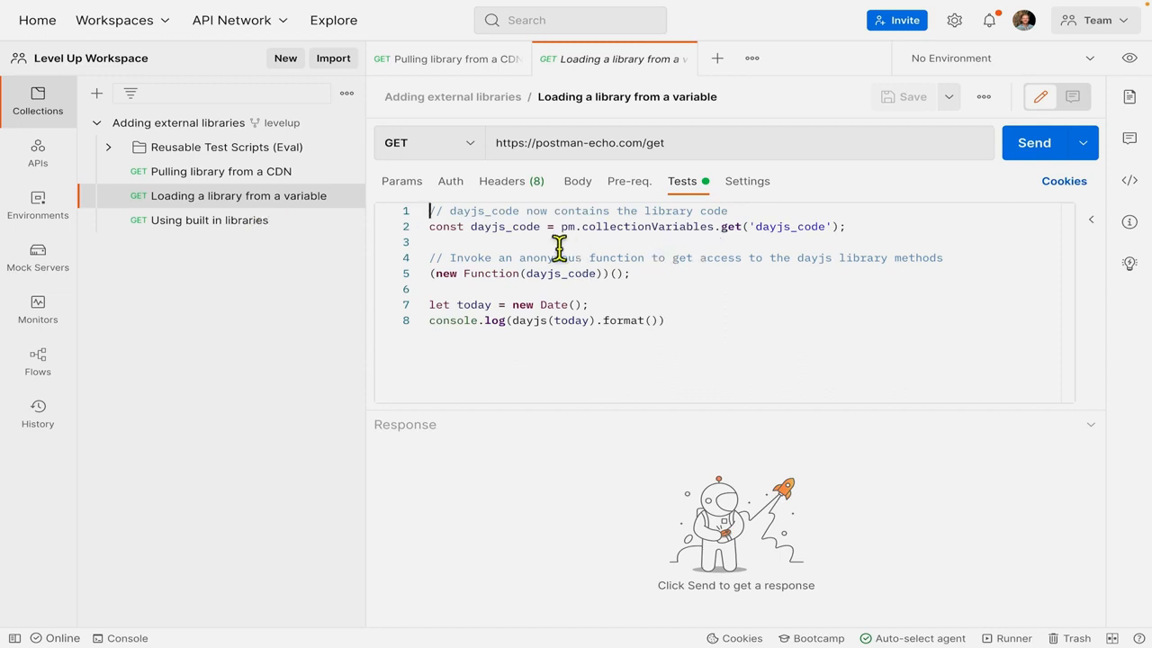
mouse_move(724, 236)
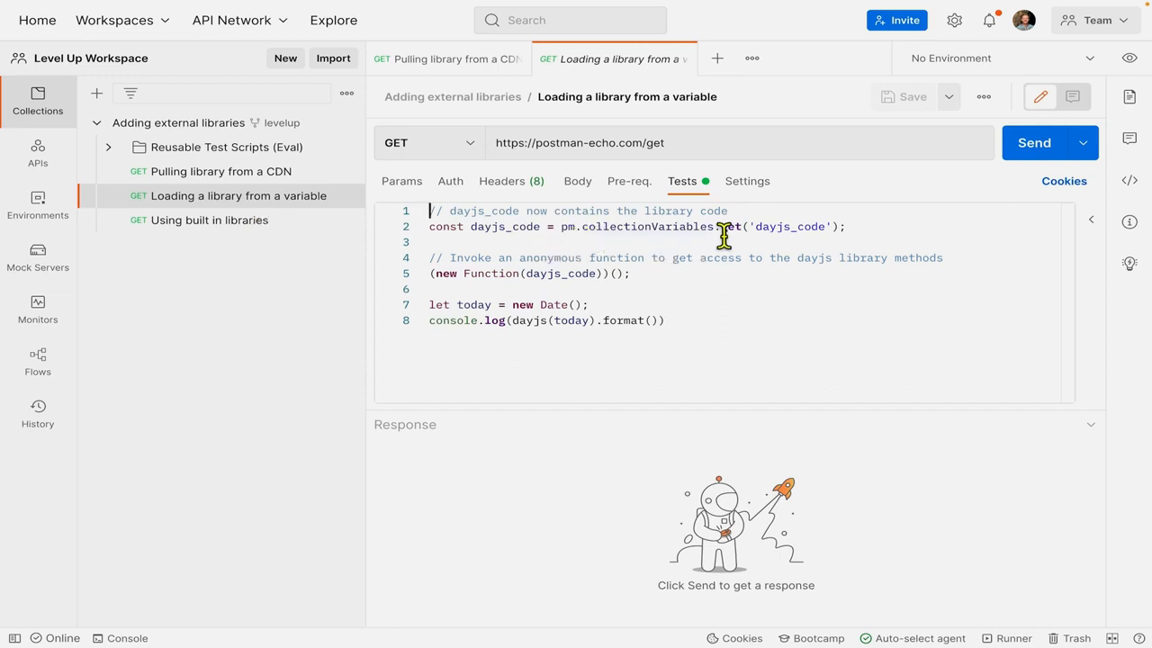
mouse_move(777, 248)
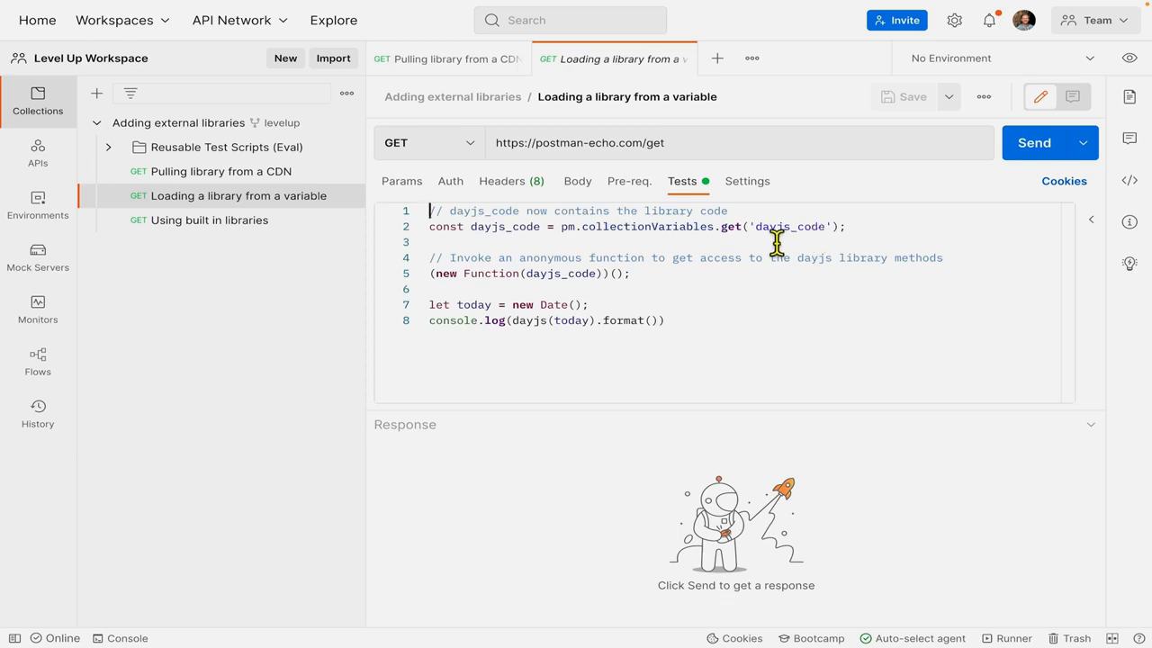
mouse_move(766, 260)
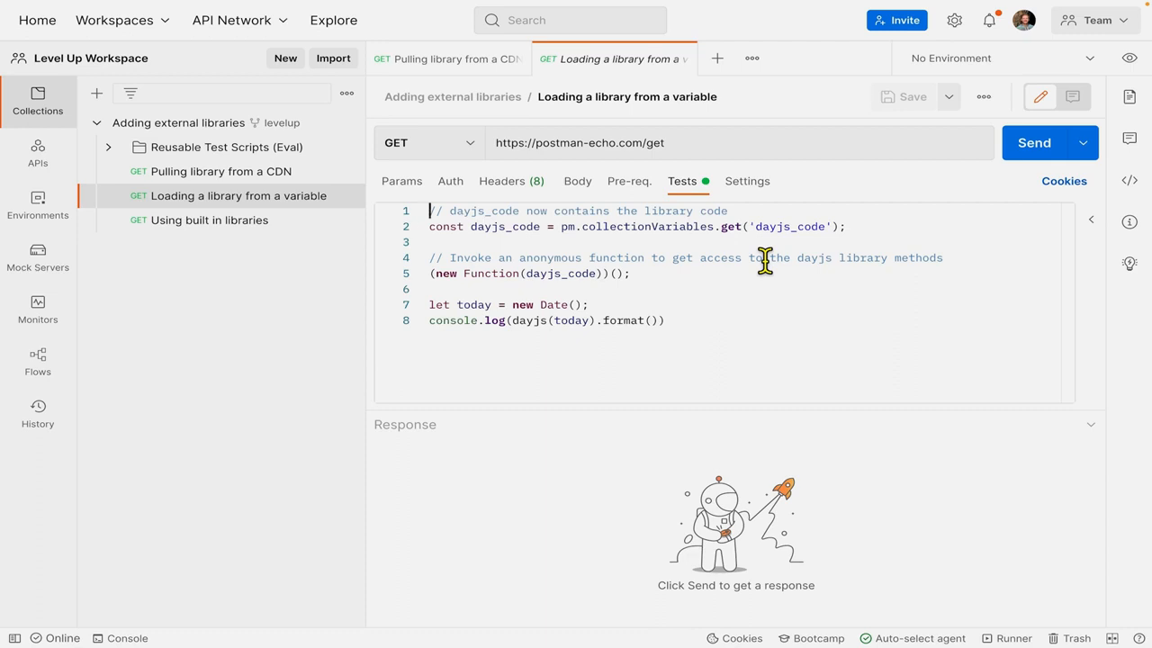
mouse_move(216, 144)
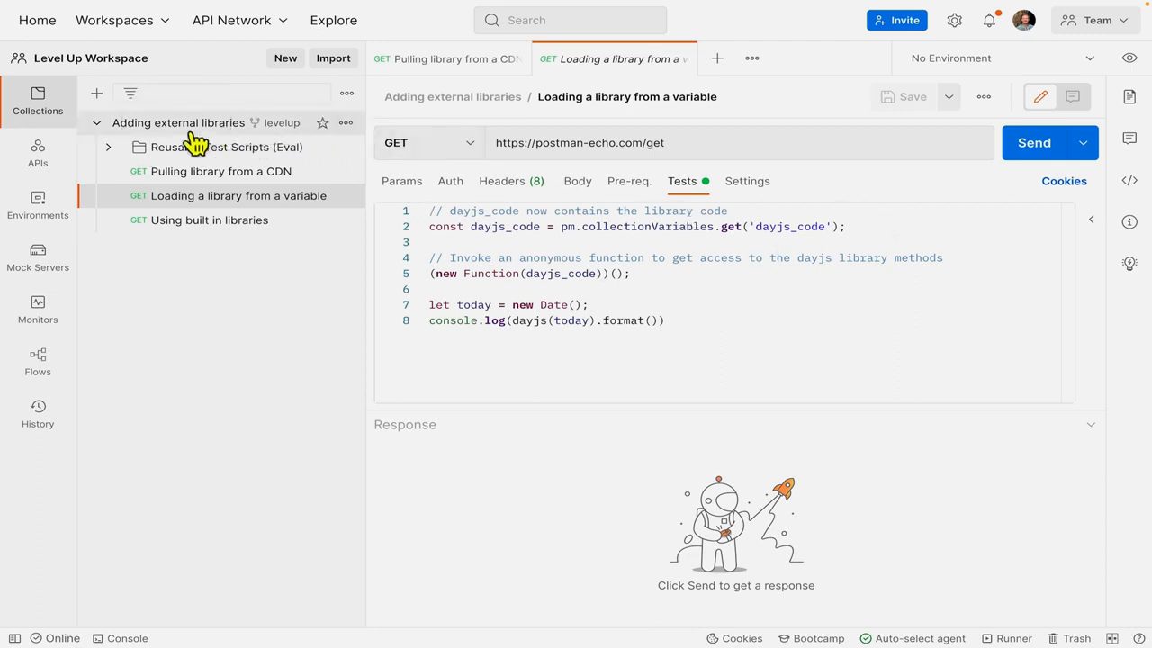
Open the Adding external libraries collection's variables and expand the dayjs_code value.
left_click(178, 122)
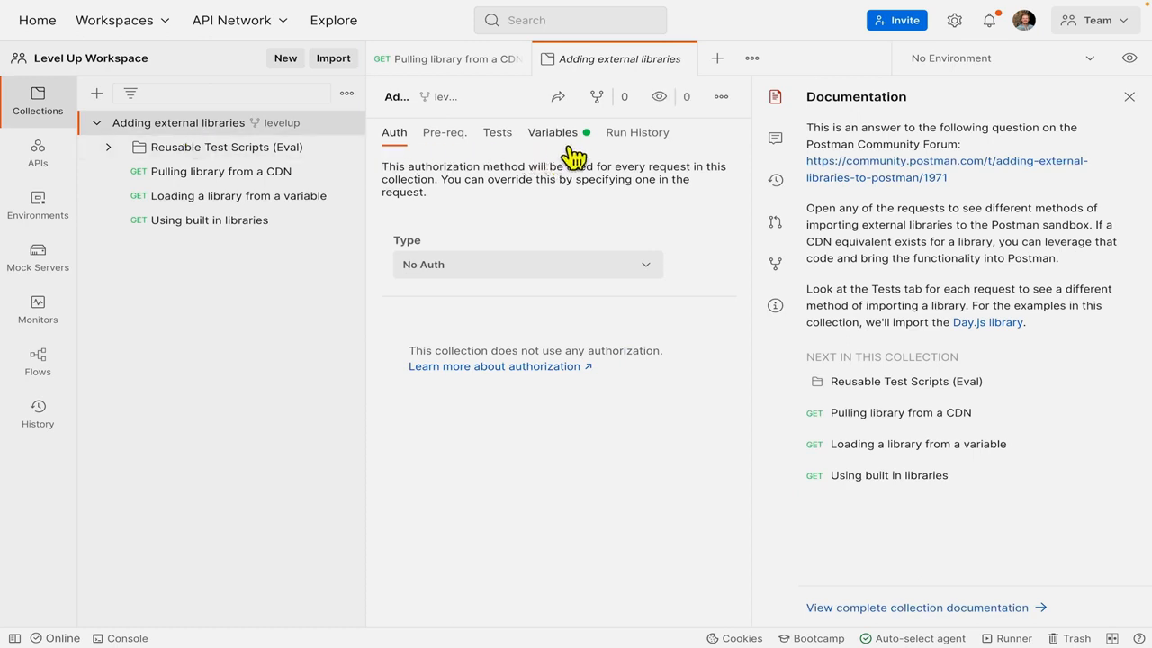
left_click(552, 132)
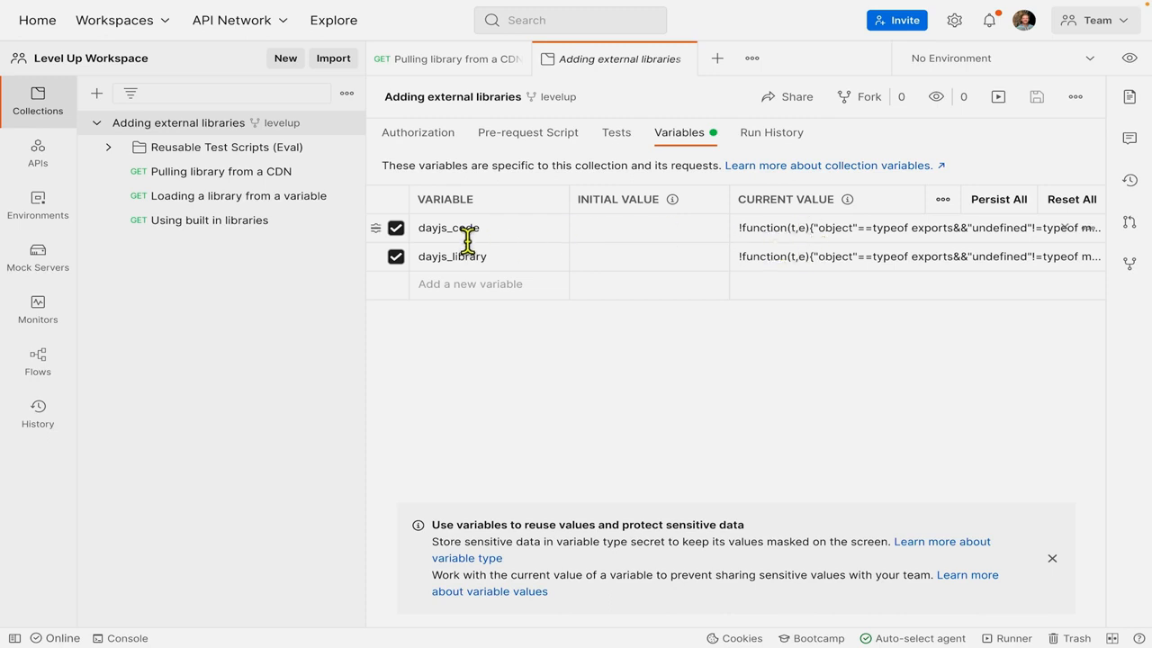
mouse_move(817, 243)
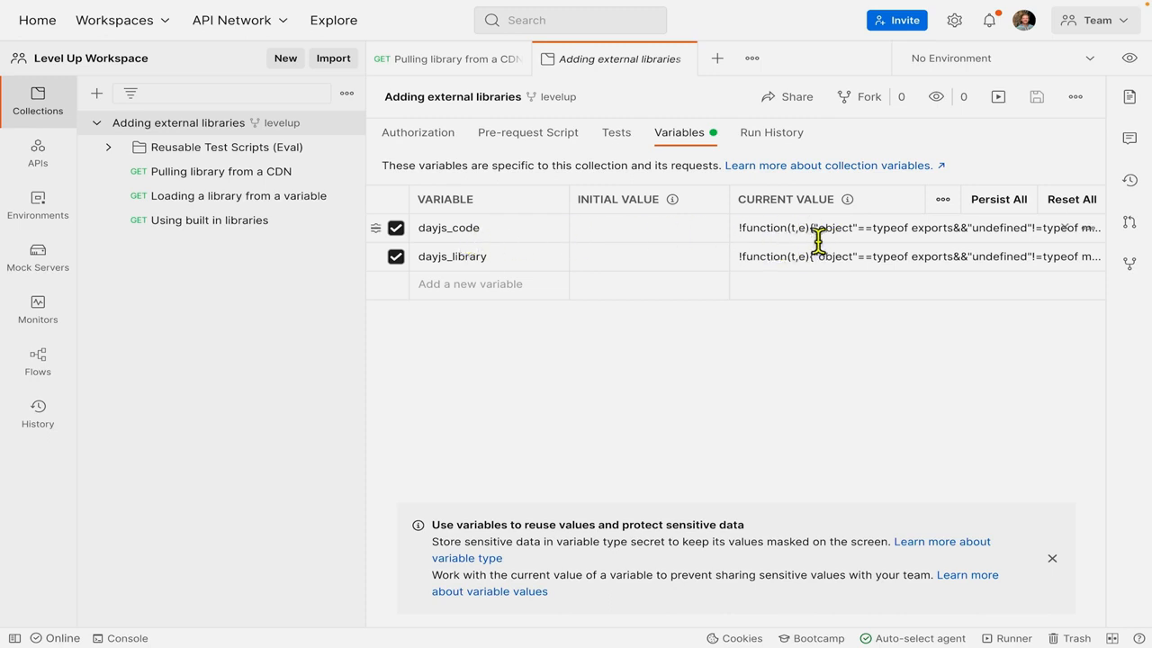
left_click(900, 228)
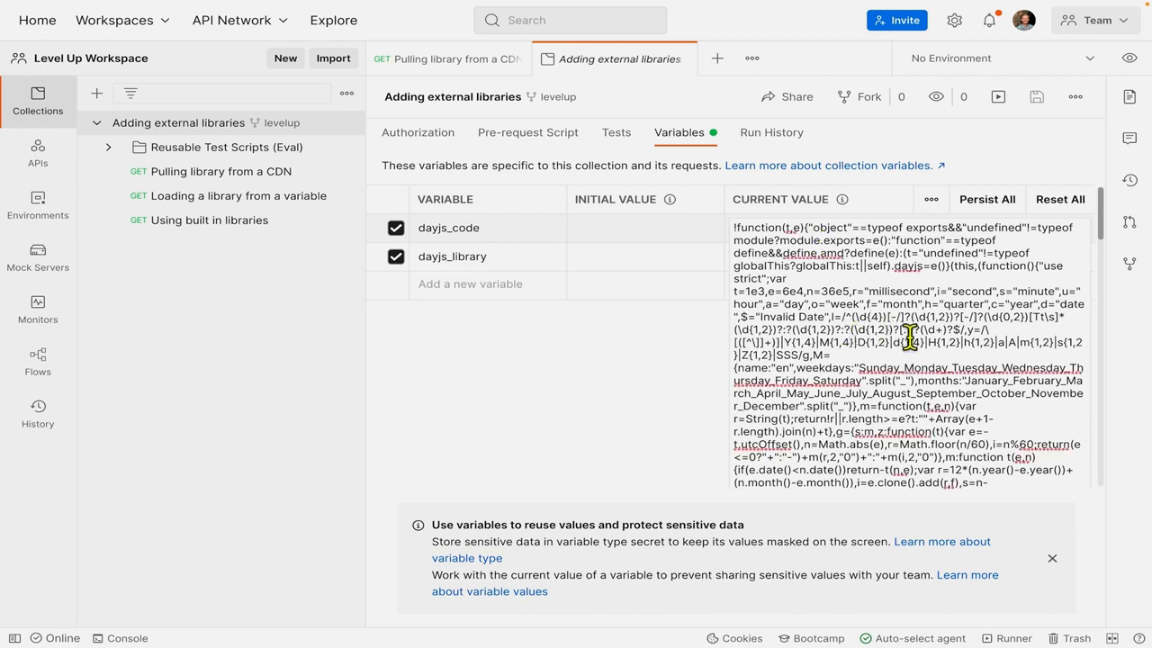
mouse_move(238, 195)
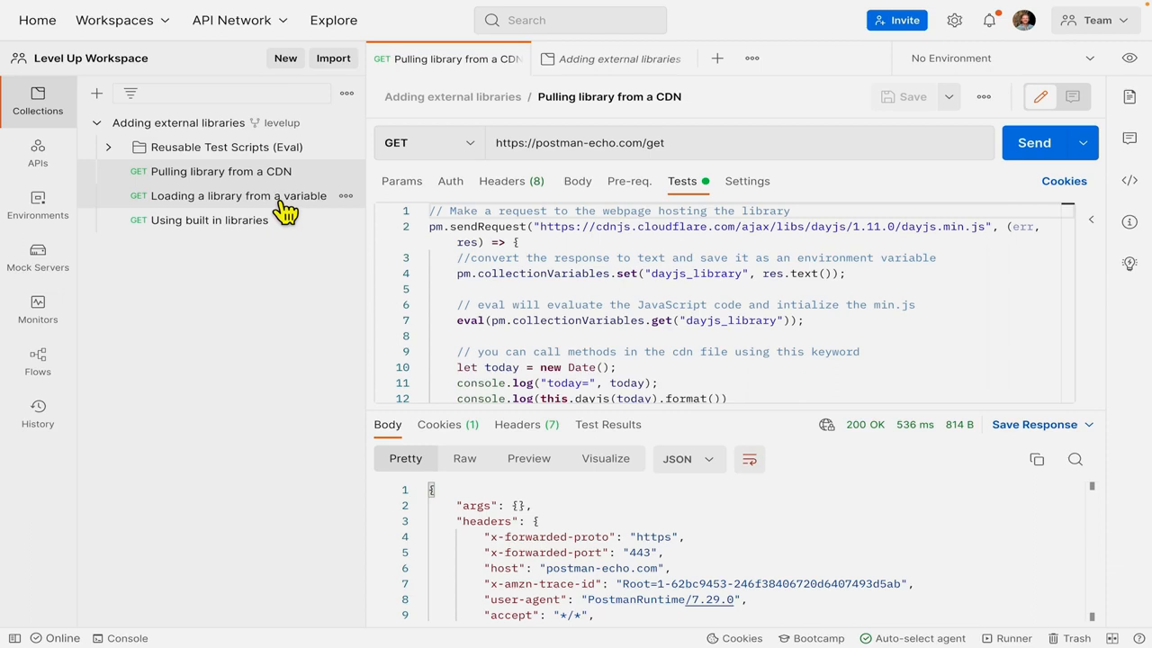
Reopen 'Loading a library from a variable' to read its dayjs_code Tests script.
left_click(238, 195)
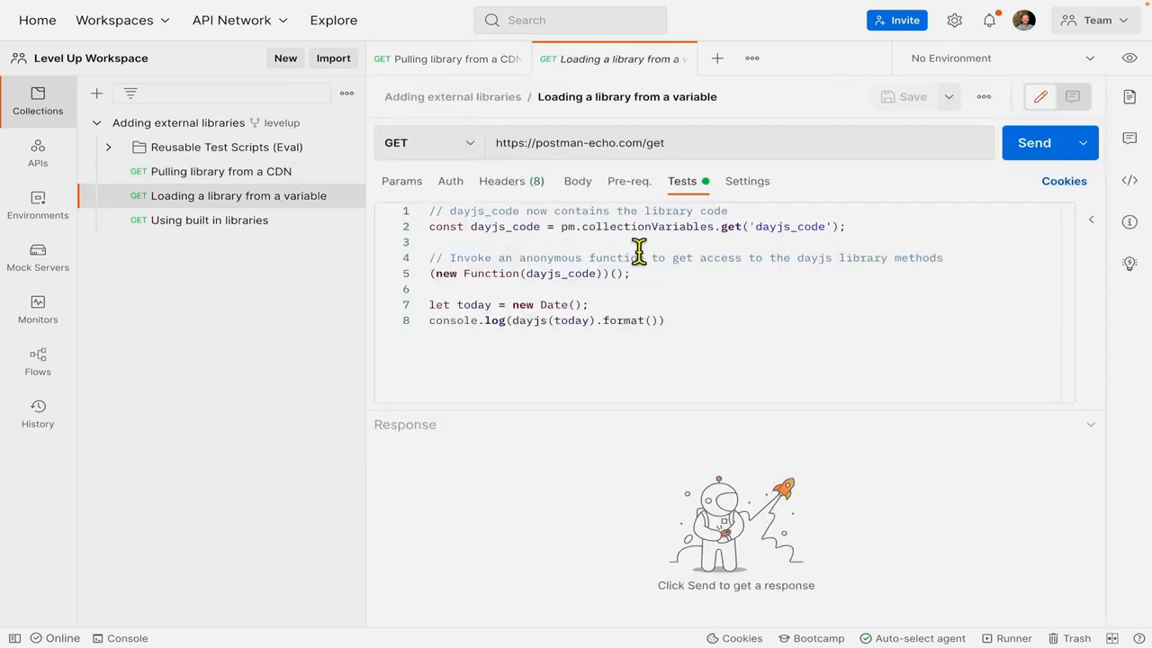
mouse_move(804, 239)
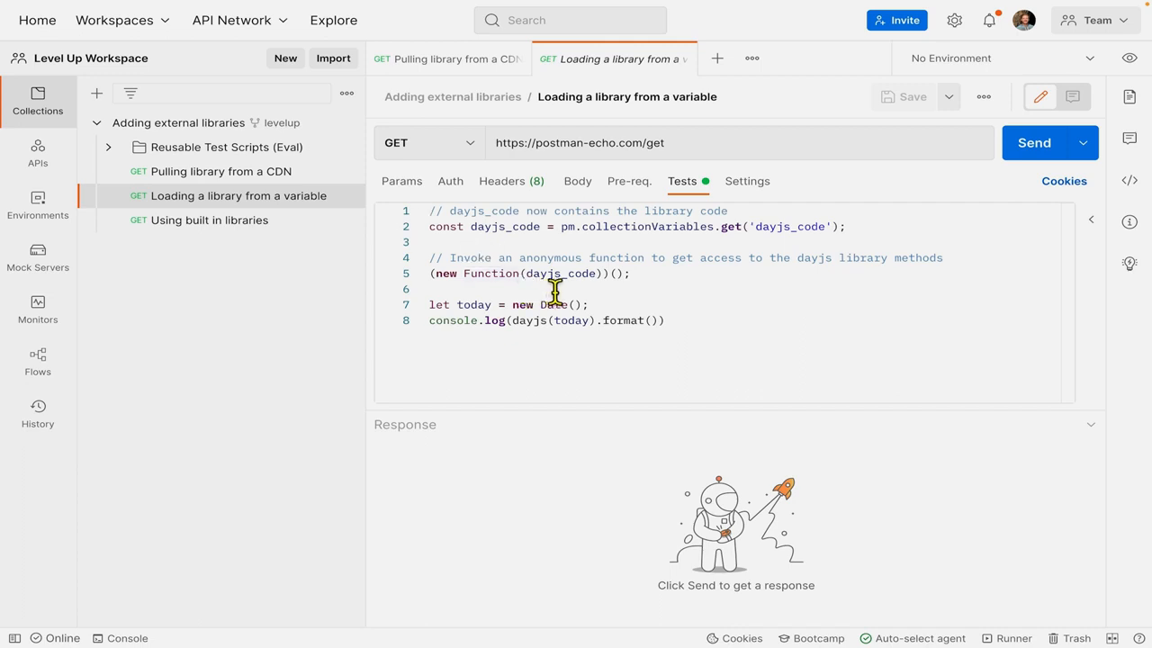
mouse_move(624, 293)
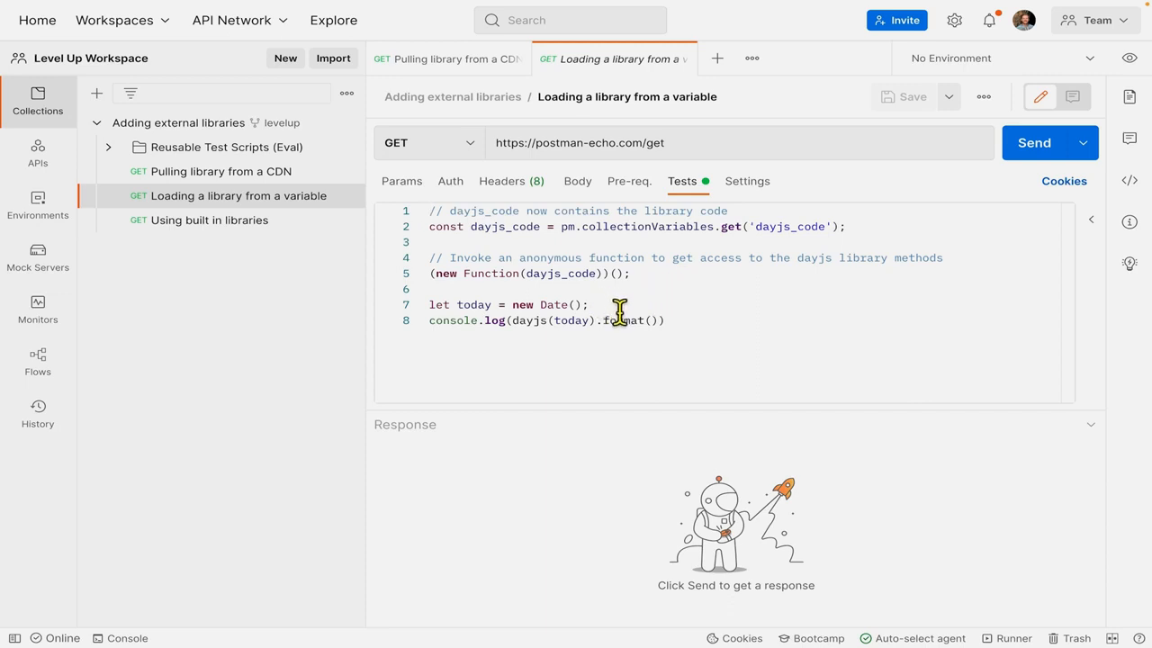
mouse_move(530, 341)
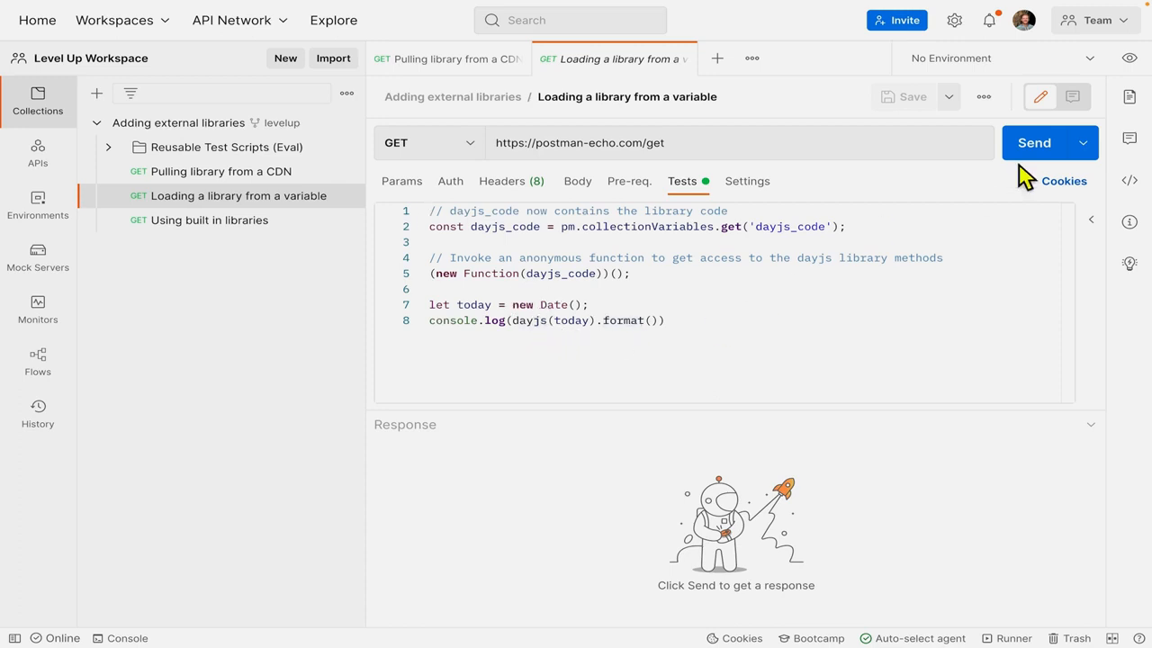
Send the variable-based request and view its dayjs-formatted date in the console.
left_click(1034, 142)
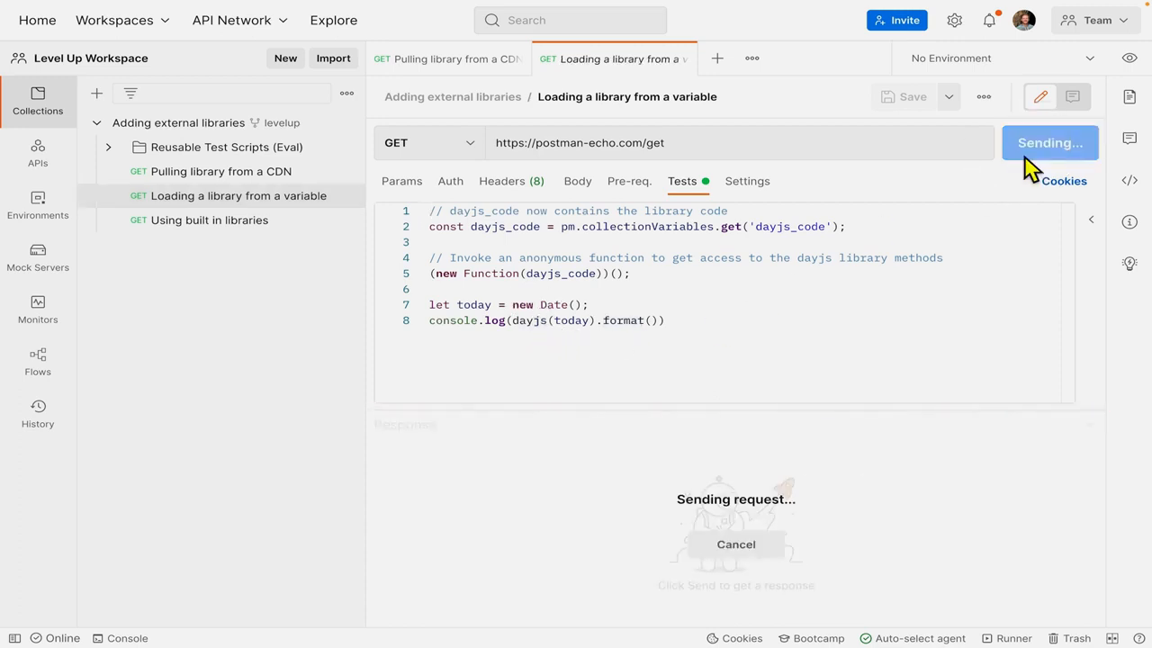
left_click(1049, 142)
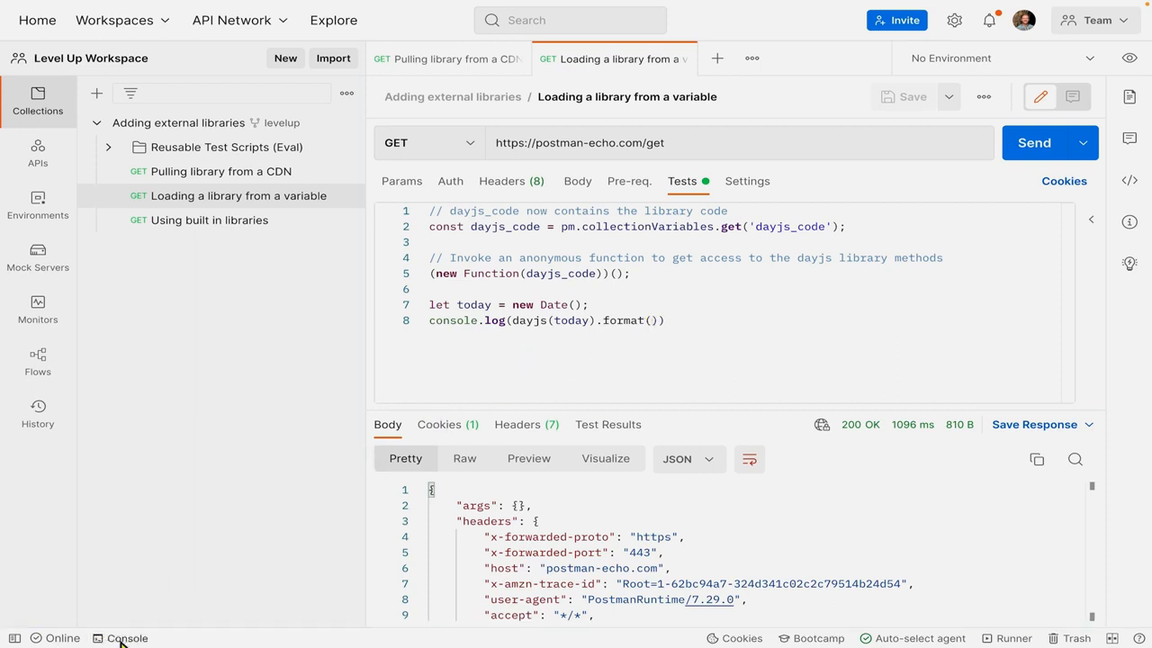
left_click(127, 638)
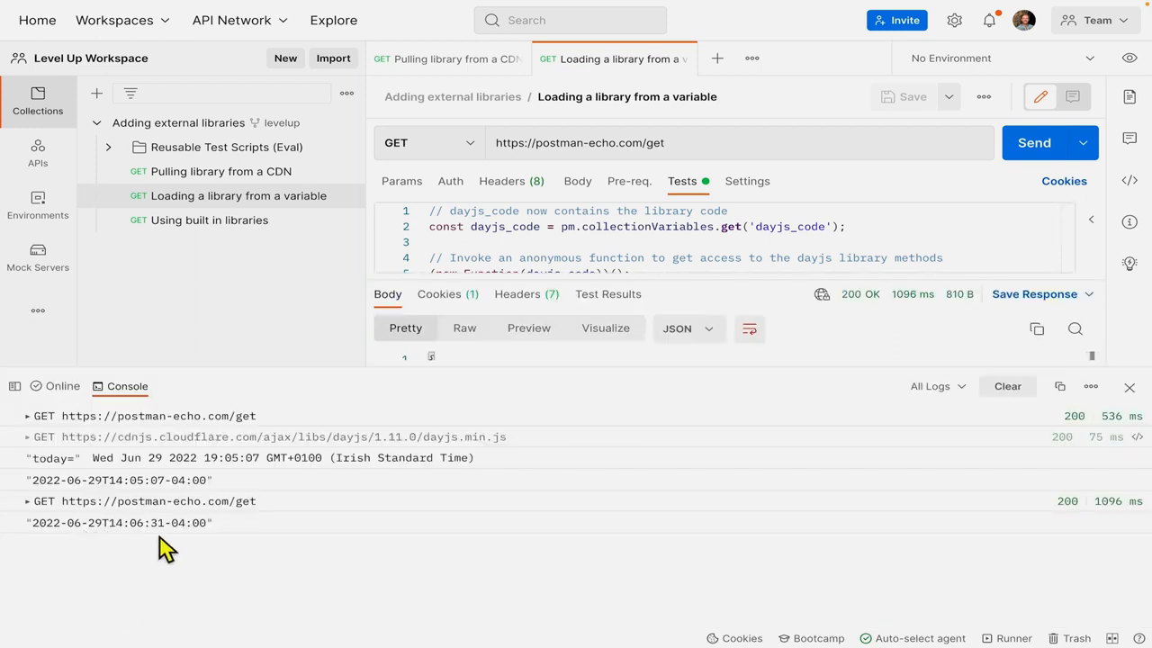
mouse_move(198, 547)
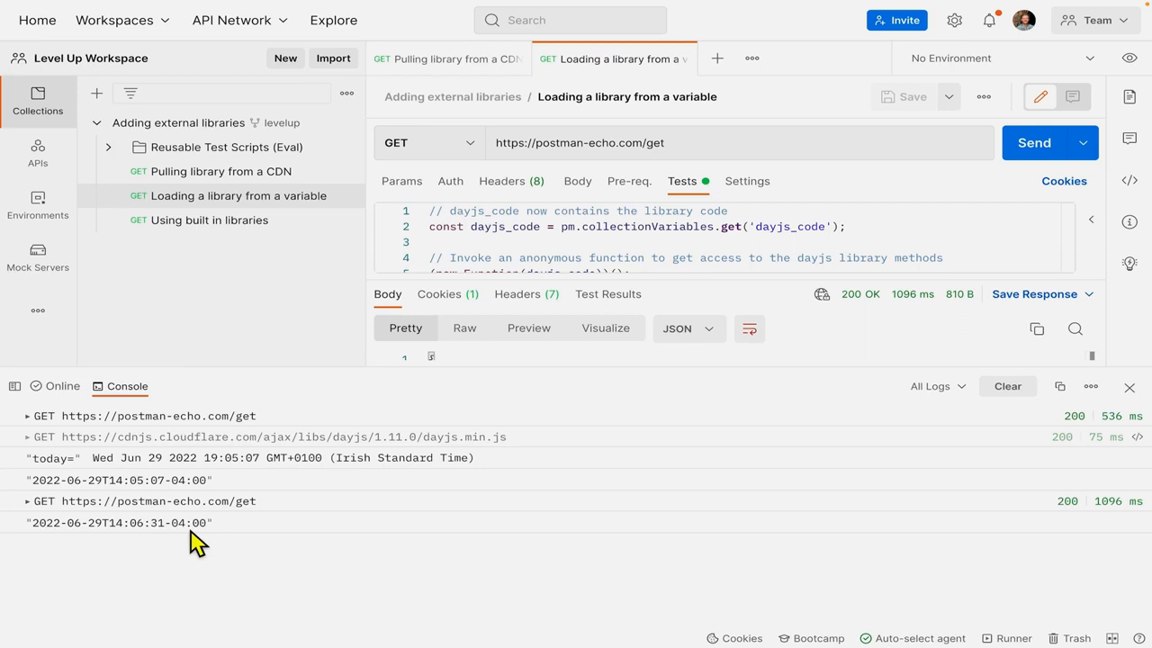